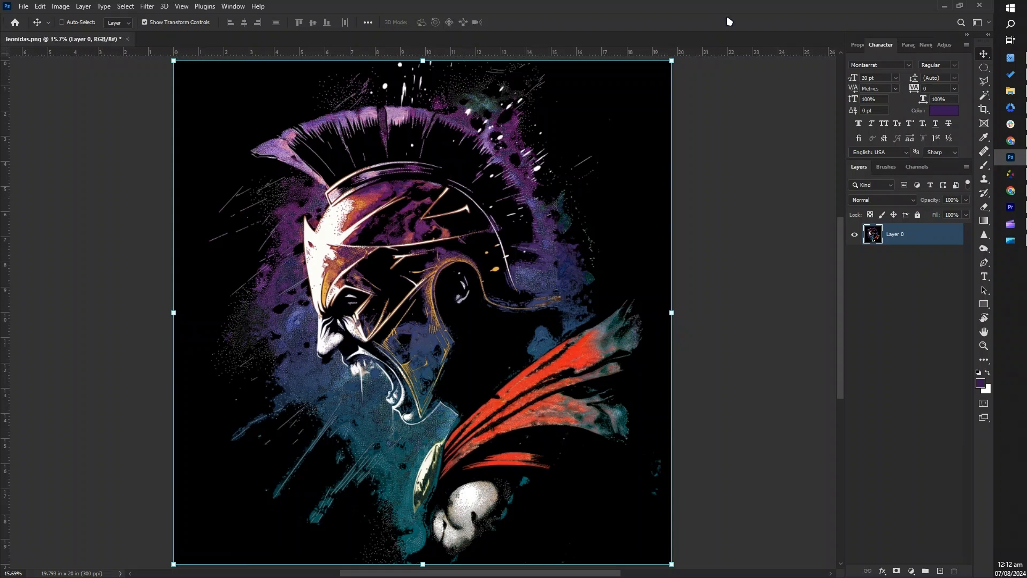
mouse_move(673, 343)
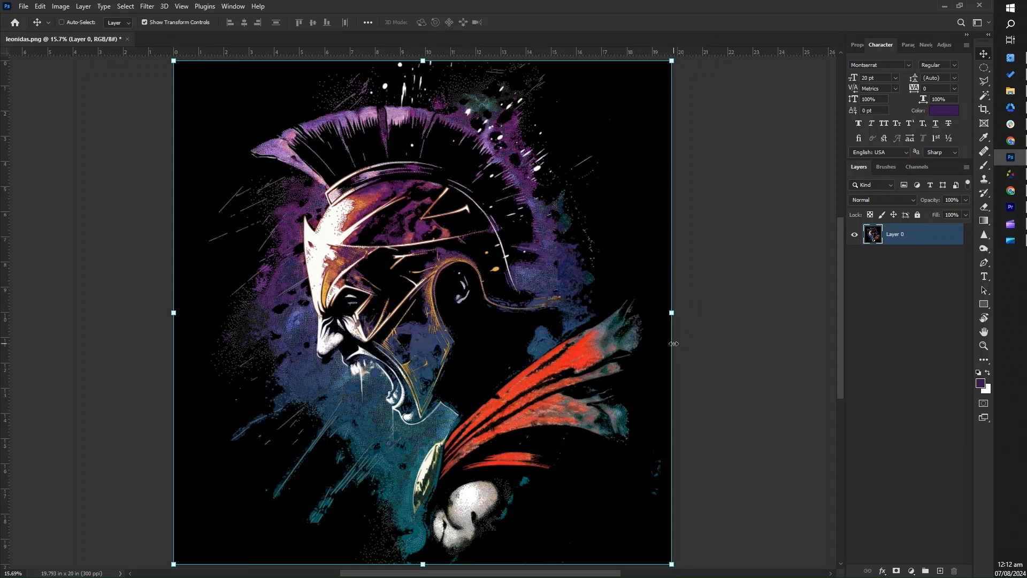
mouse_move(690, 399)
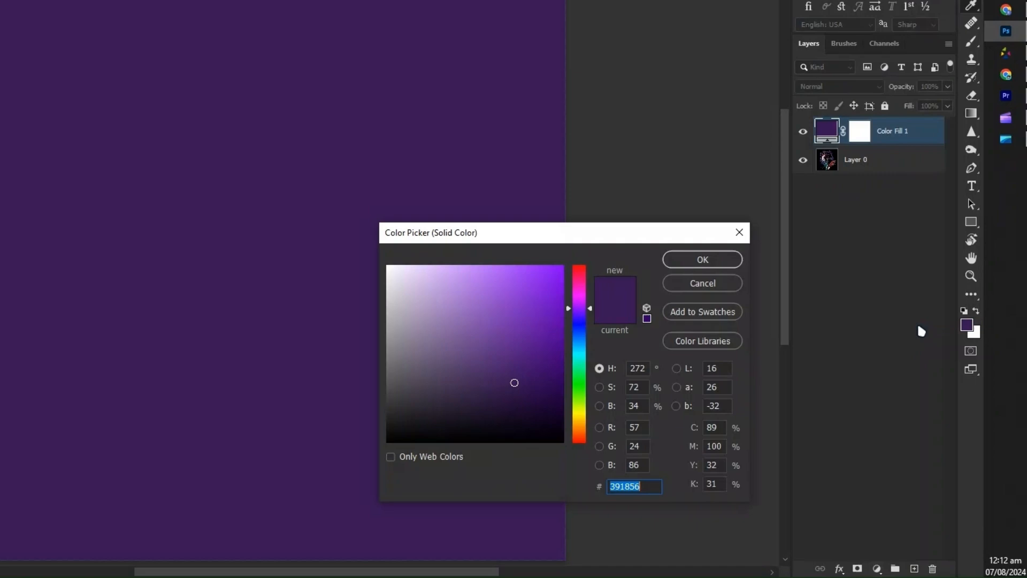
Step: Add a Solid Color fill layer and confirm its colour in the Color Picker
click(699, 259)
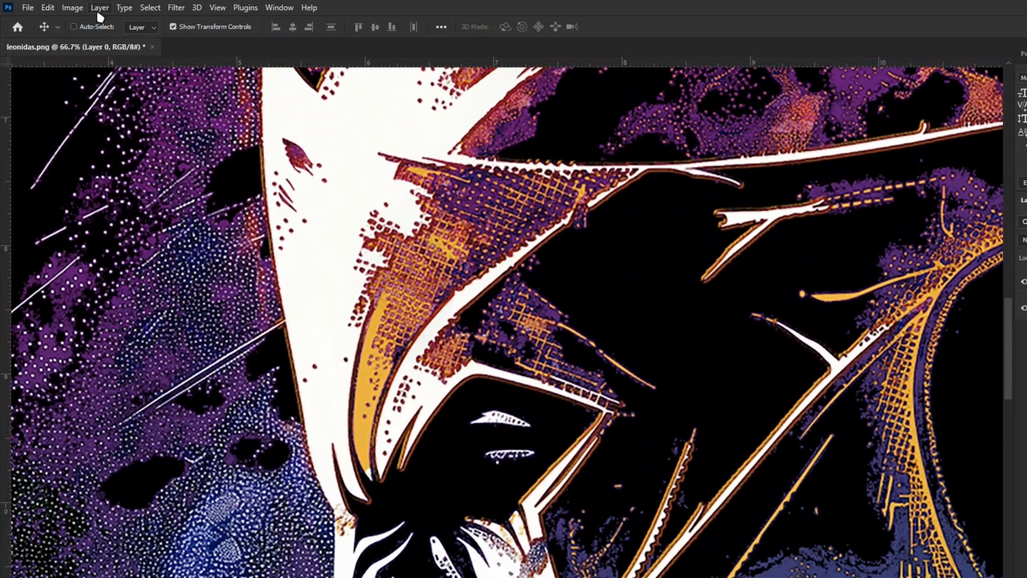
Step: Select the gold tones via Color Range and copy them onto a new layer
click(150, 8)
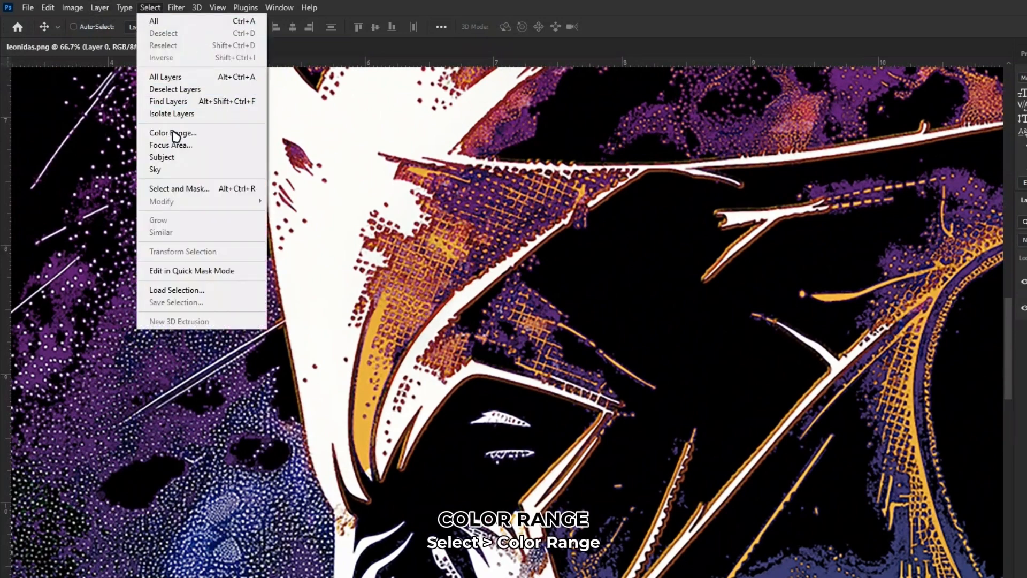
click(172, 132)
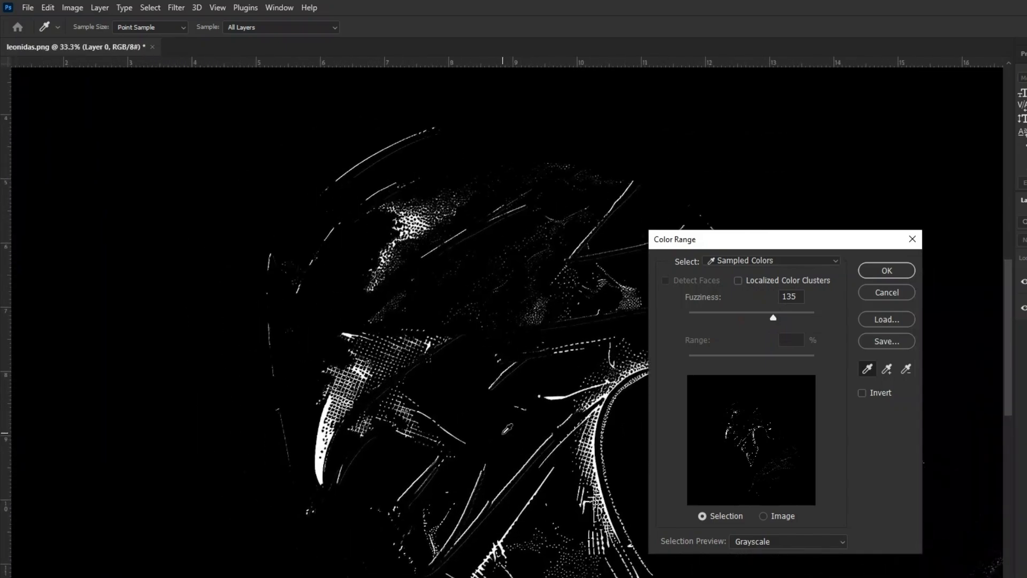
click(885, 270)
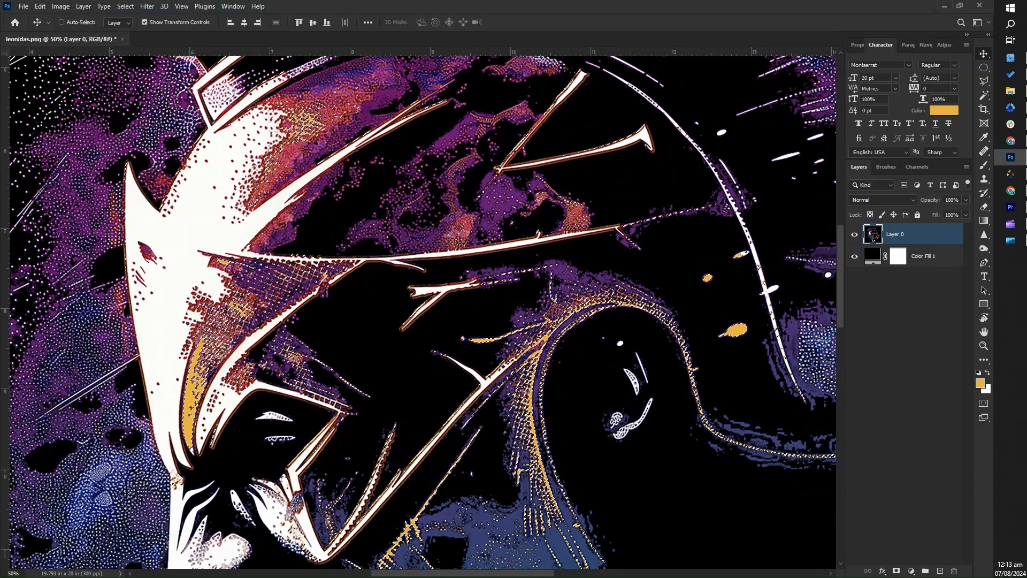
click(40, 6)
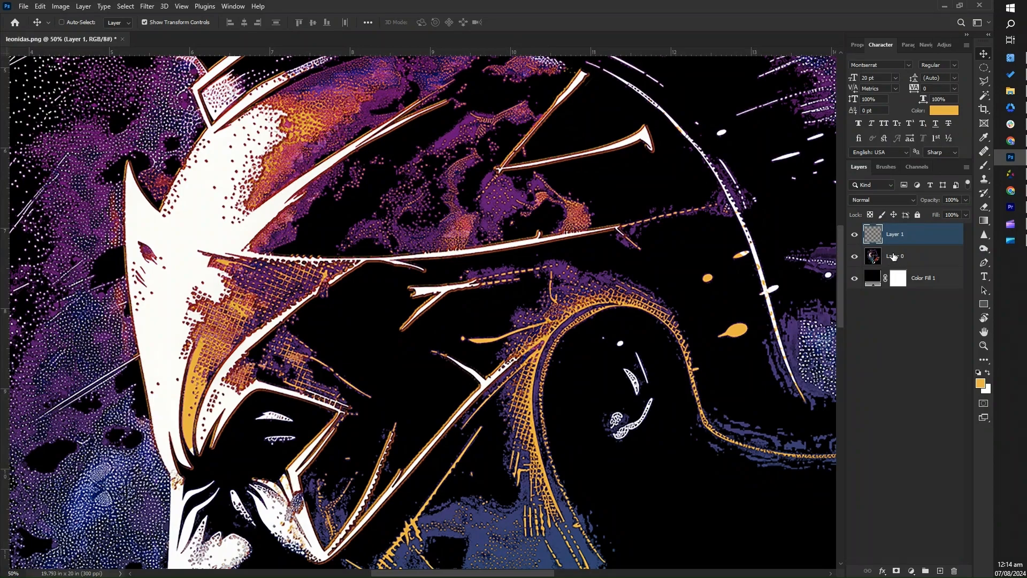
Step: Isolate the blue tones and the red cape via Color Range onto two new layers
click(911, 256)
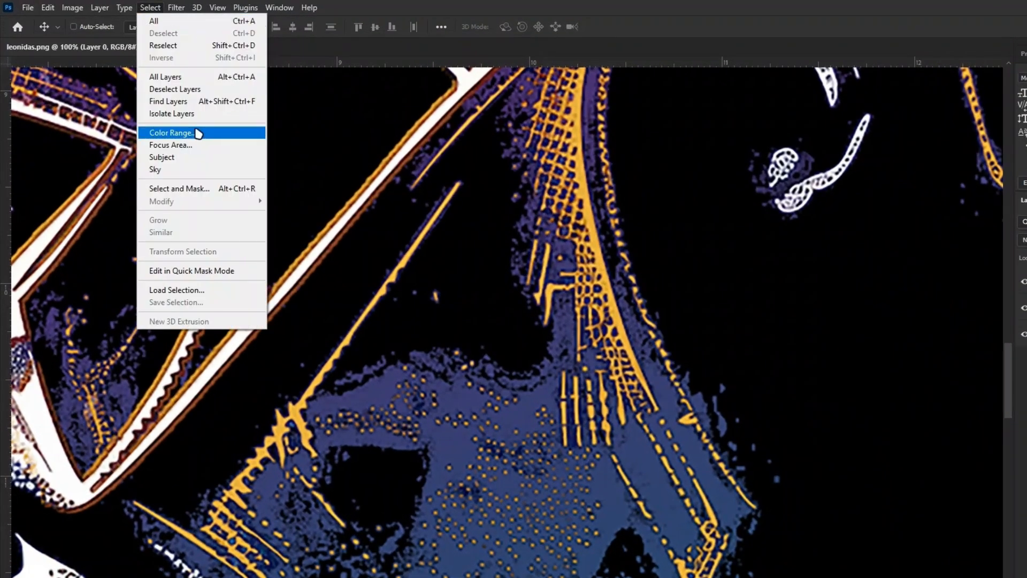
click(171, 132)
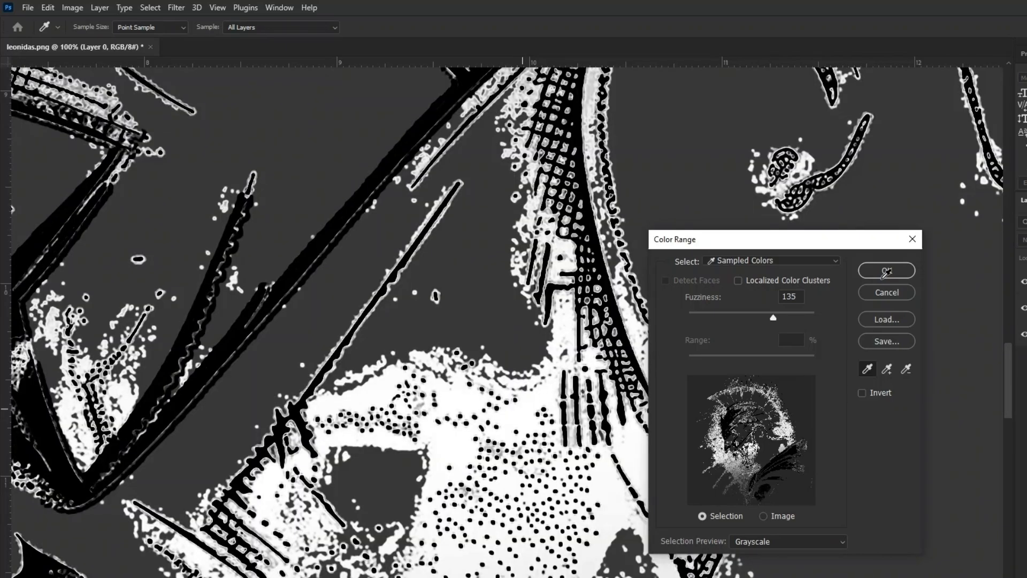
click(885, 270)
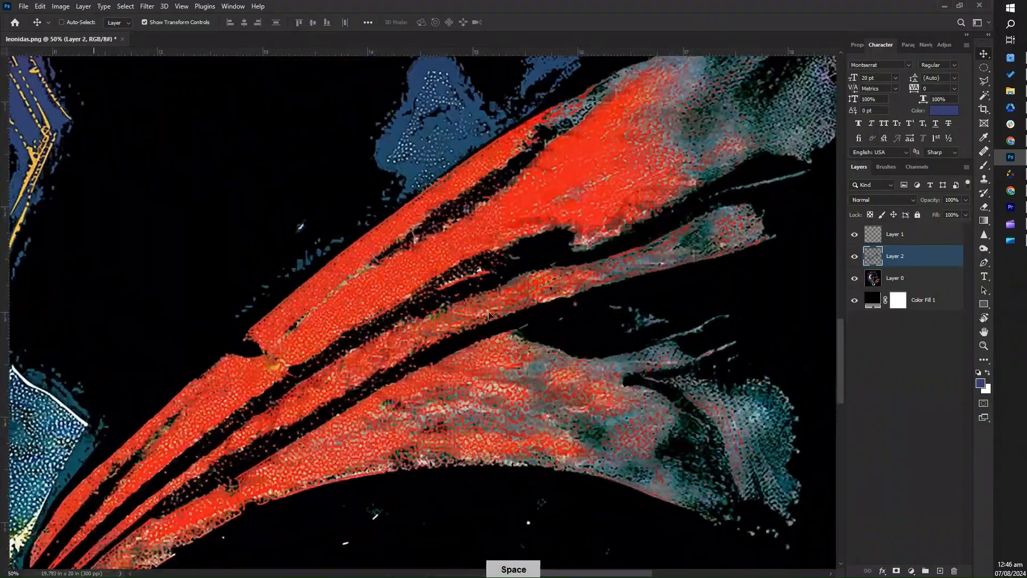
click(124, 6)
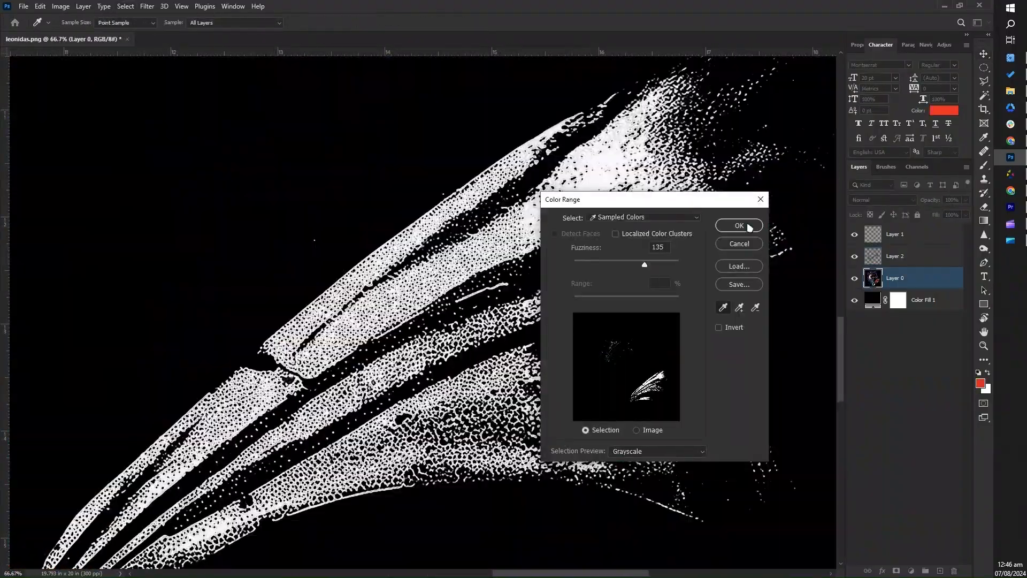
click(739, 225)
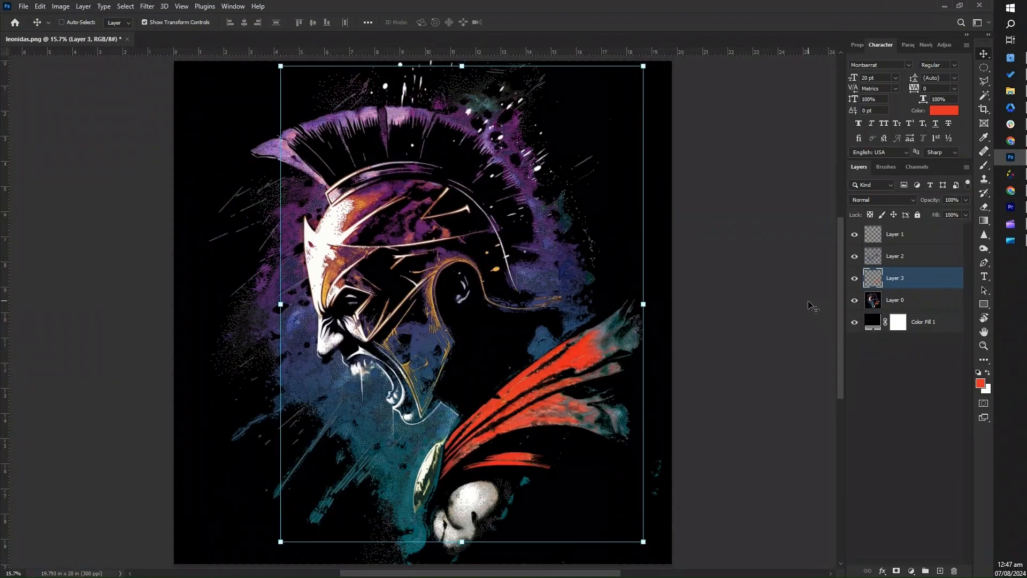
Step: Copy the next two colour ranges from Layer 0 onto their own layers
click(894, 300)
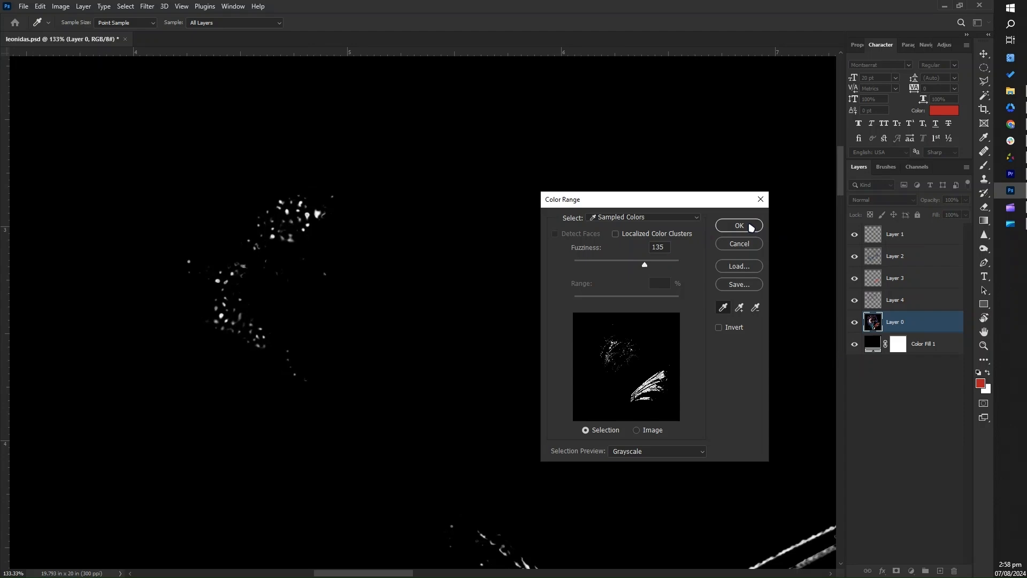
click(737, 225)
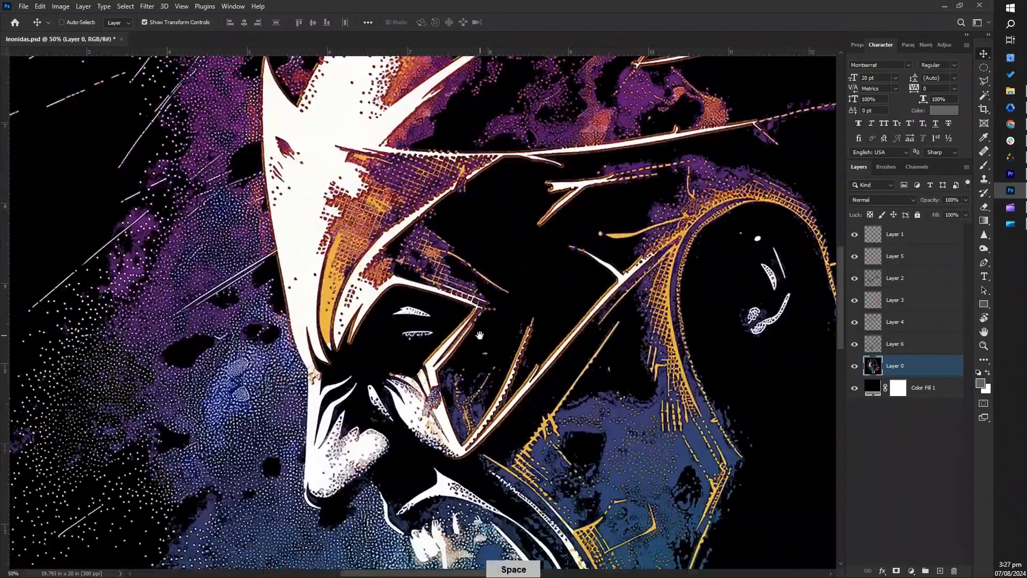
click(124, 6)
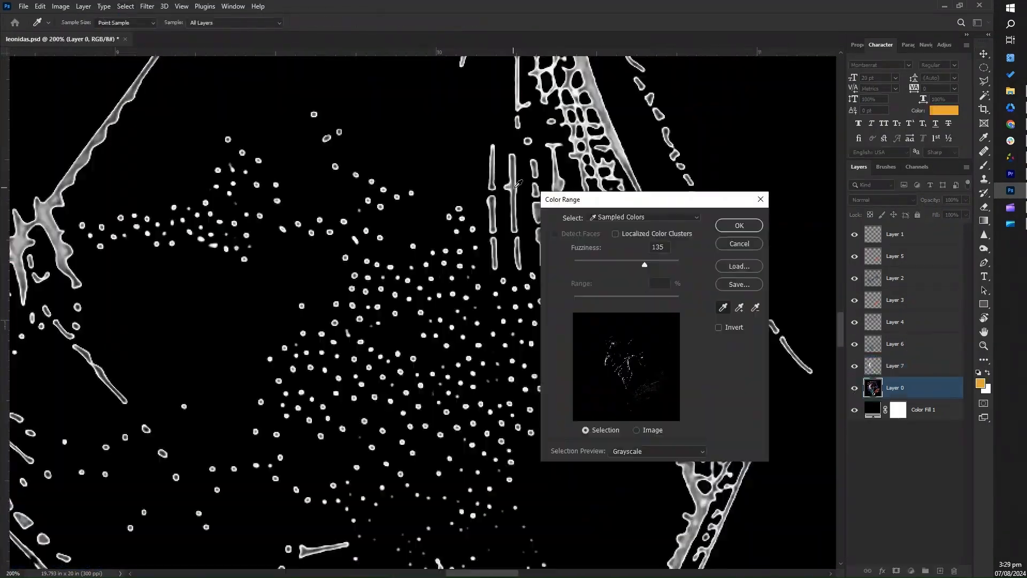
click(738, 224)
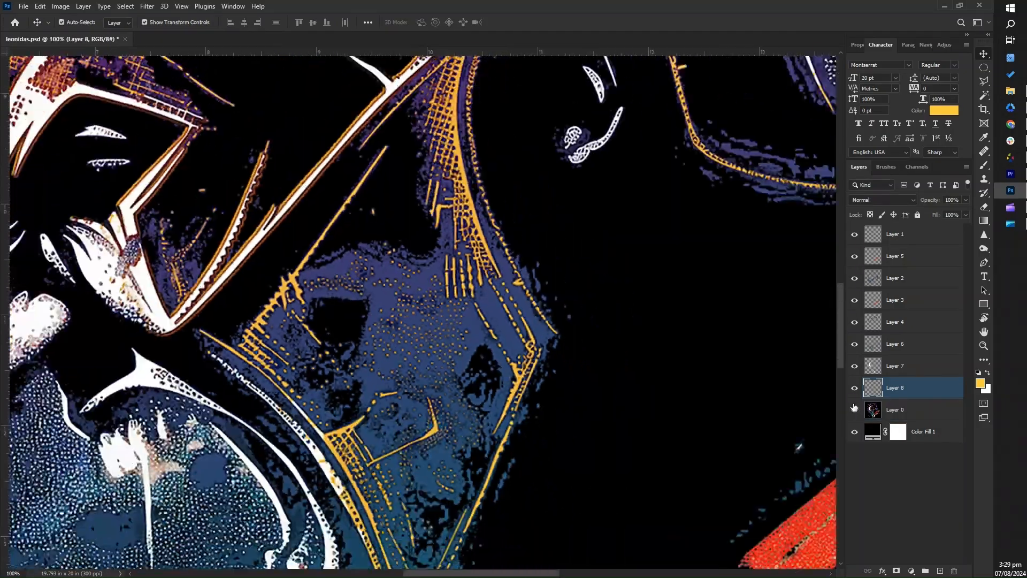
key(ctrl+0)
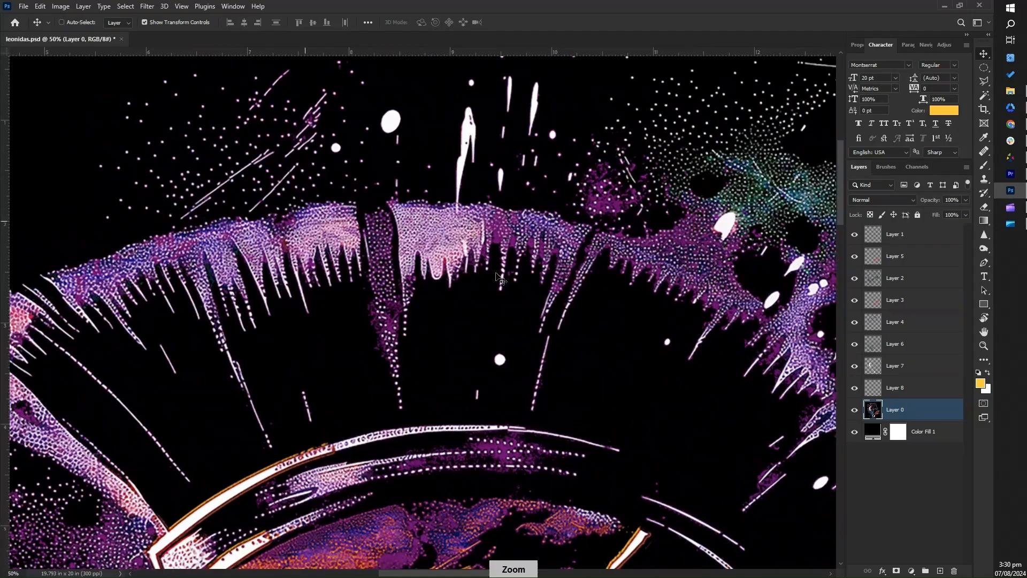
Step: Separate the purple crest, green speckles and magenta tones onto new layers, up to Layer 11
click(124, 6)
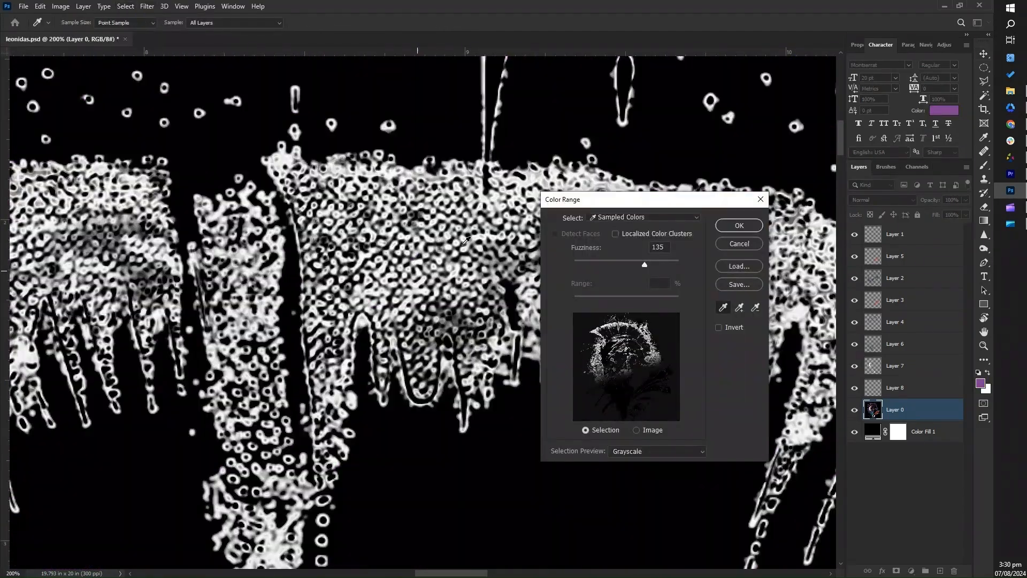
click(738, 225)
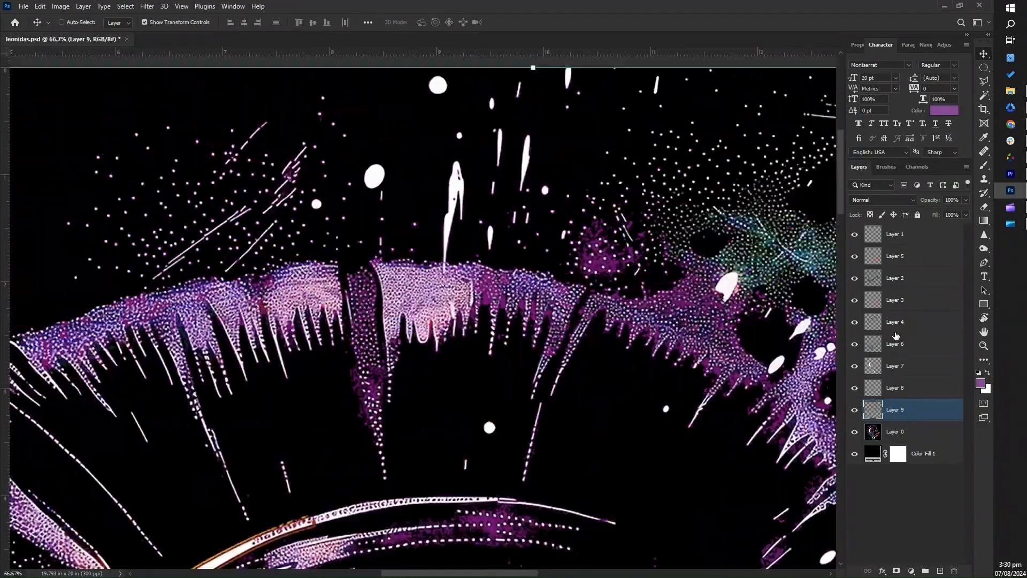
click(895, 431)
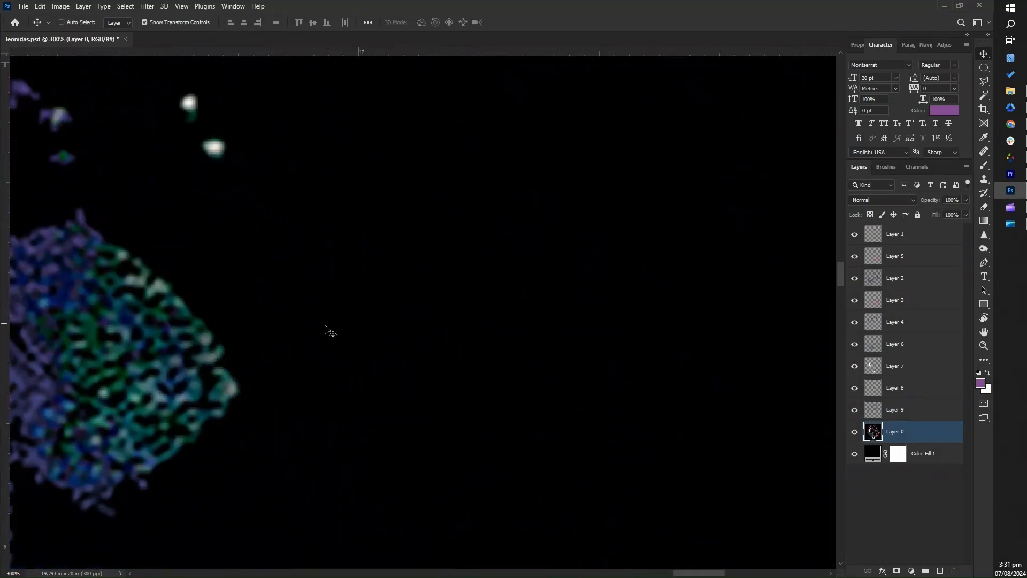
click(124, 6)
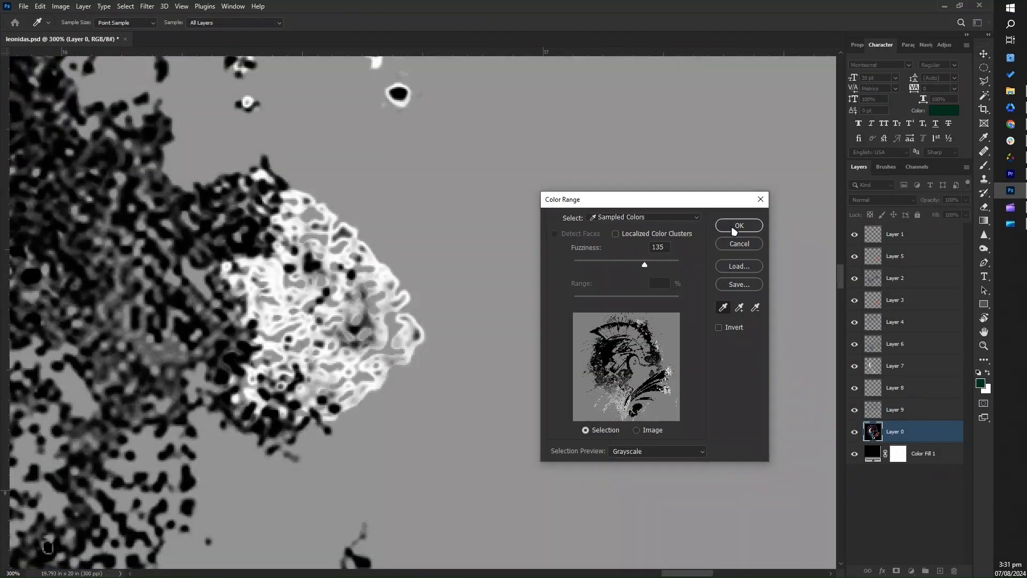
click(739, 226)
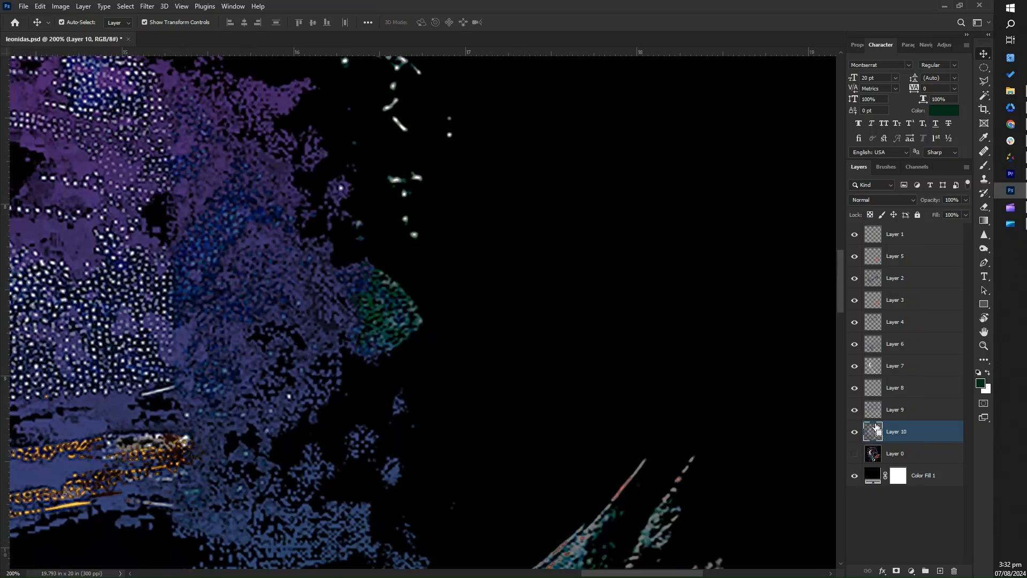
click(896, 454)
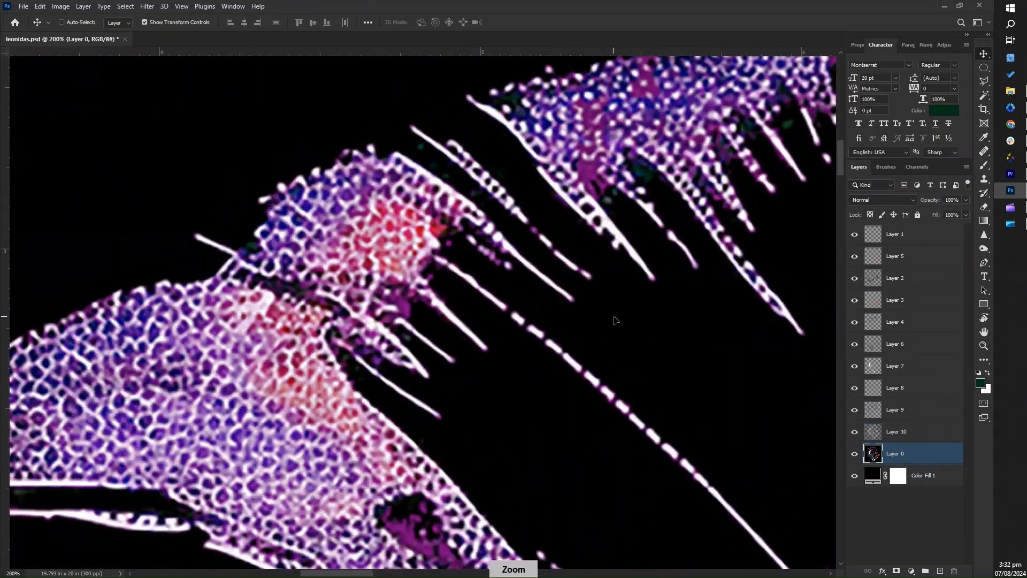
click(615, 320)
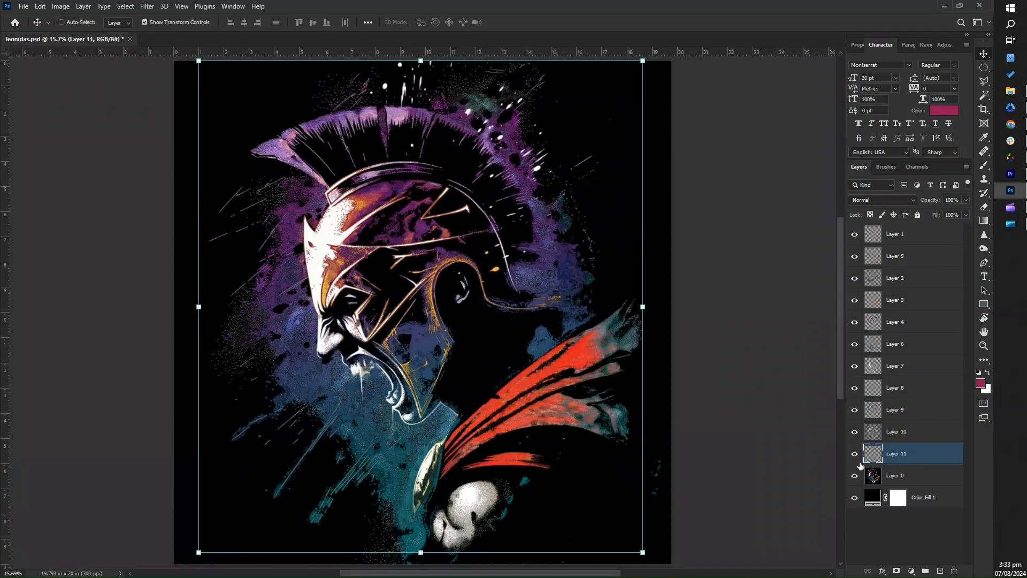
Step: Hide Layer 0 so only the eleven separated colour layers remain visible
click(895, 475)
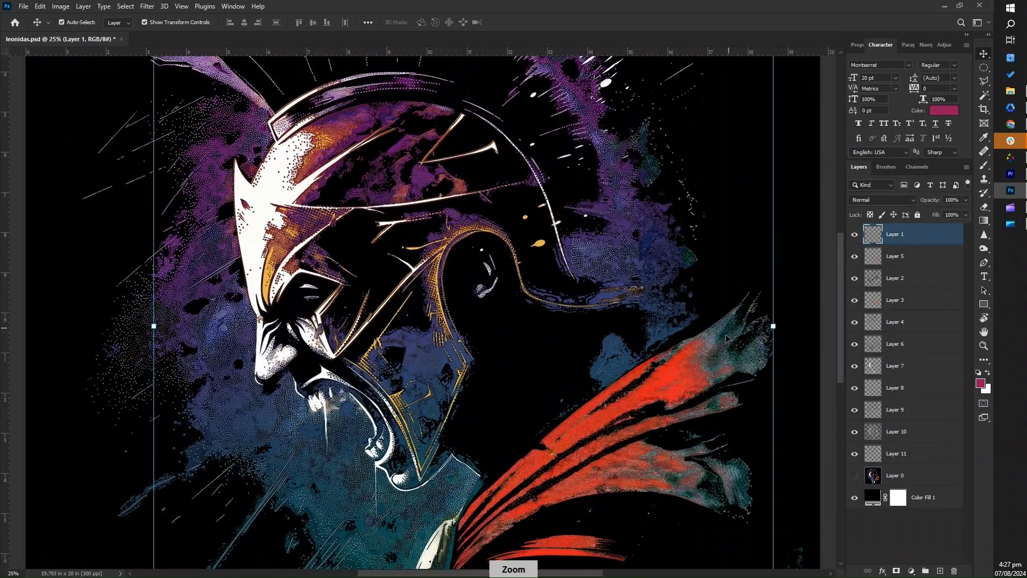
Step: Adjust Hue/Saturation on the top layers, keeping Layer 5 unchanged and the cape red
right_click(894, 234)
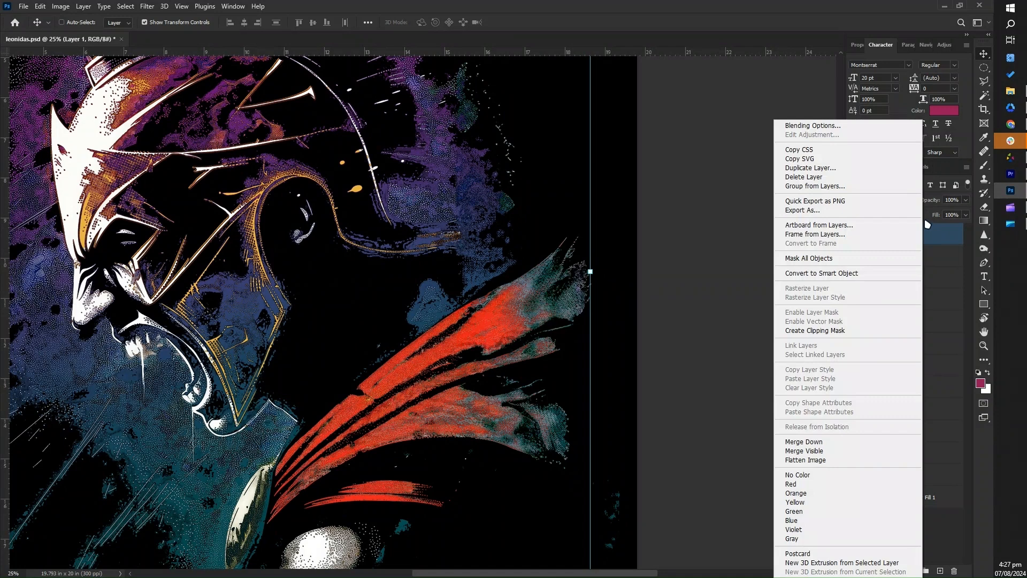
click(60, 7)
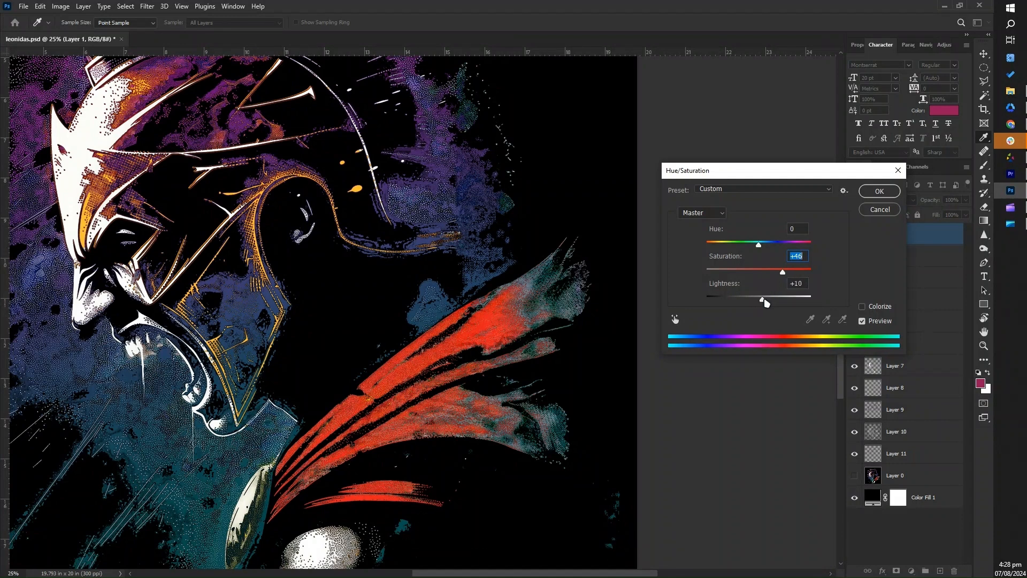
click(878, 190)
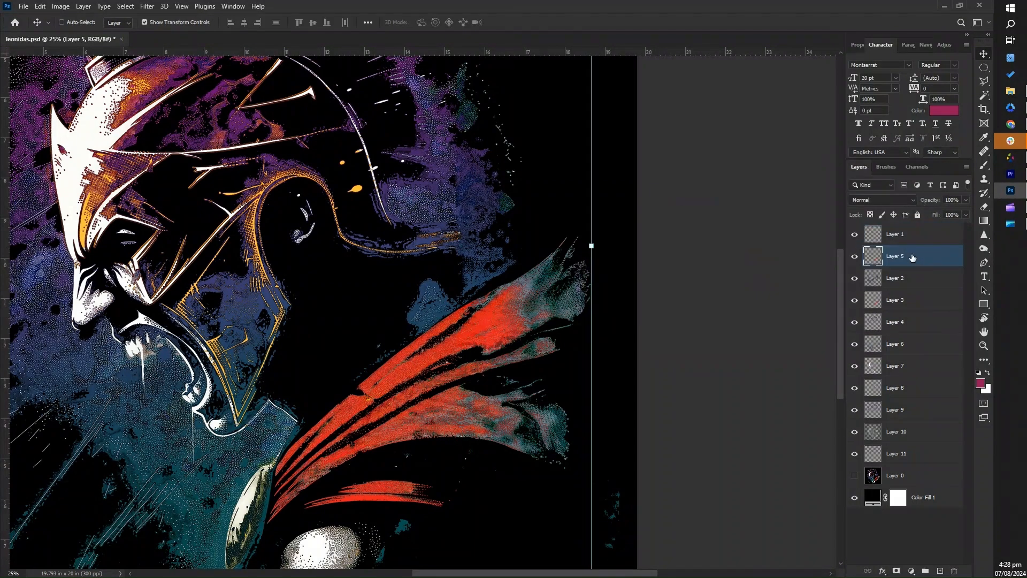
click(59, 6)
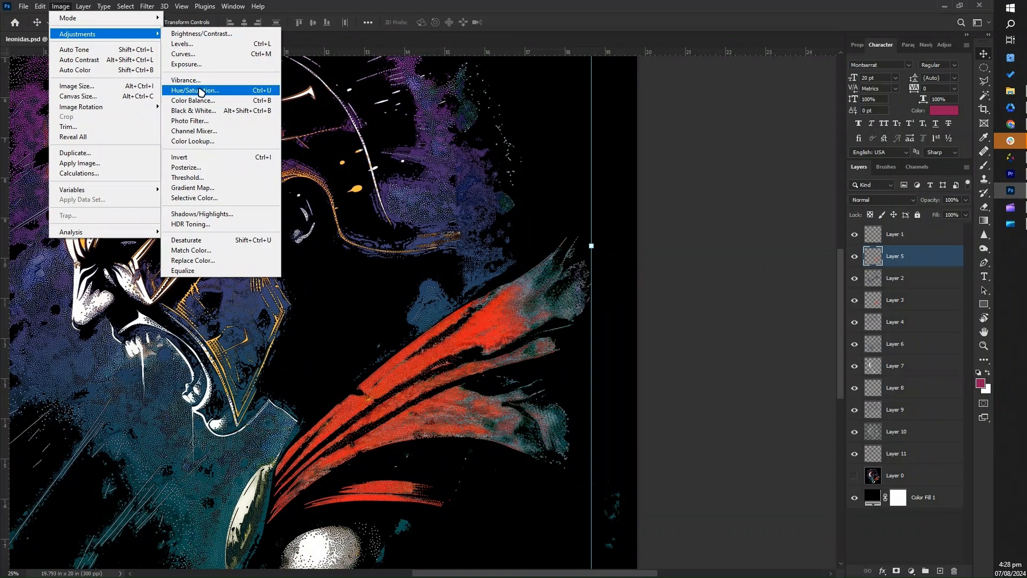
click(195, 90)
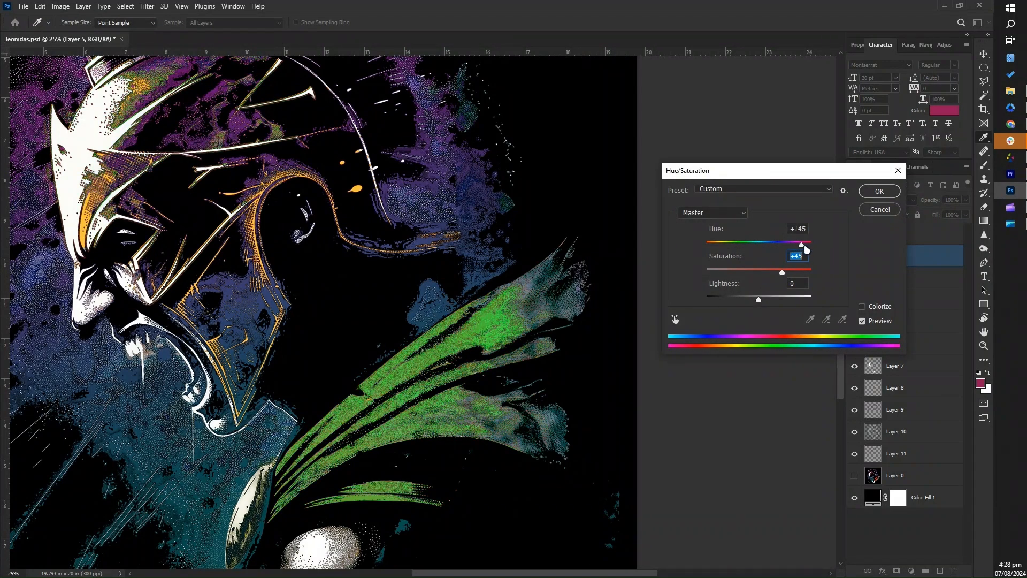
click(880, 191)
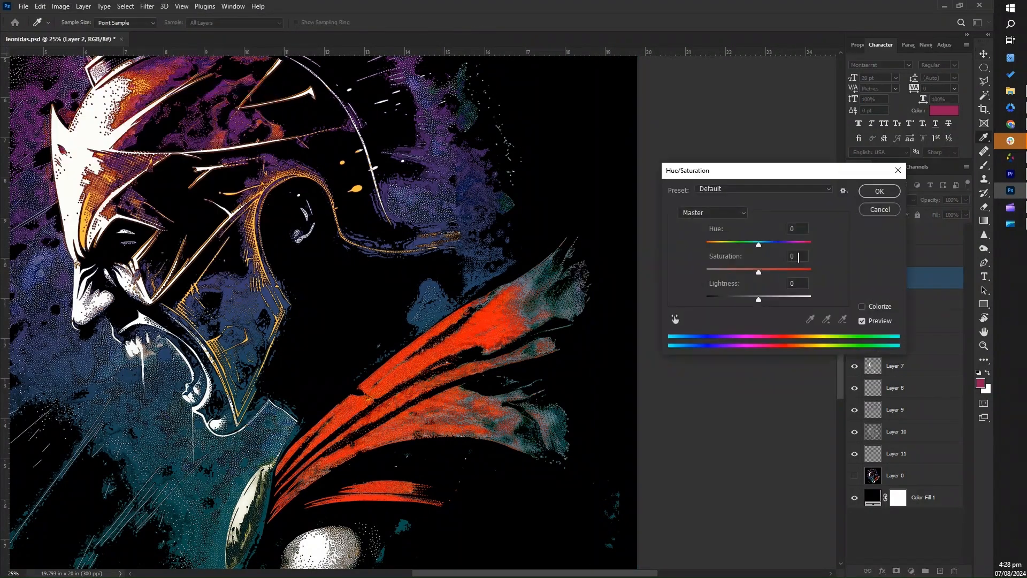
click(879, 209)
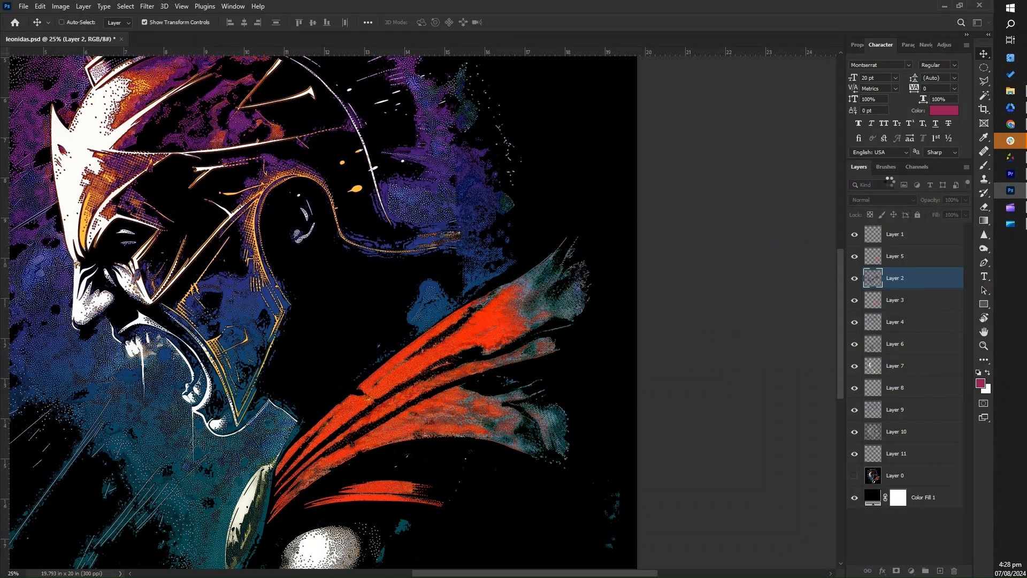
mouse_move(772, 183)
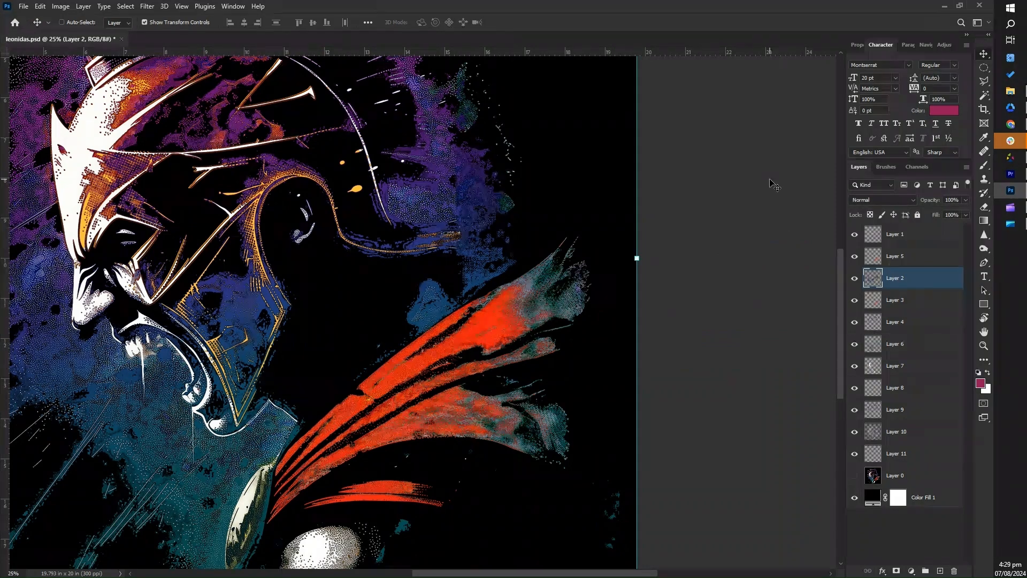
Step: Boost Layer 3's saturation by +31 with Hue/Saturation and move on to Layer 4
click(60, 7)
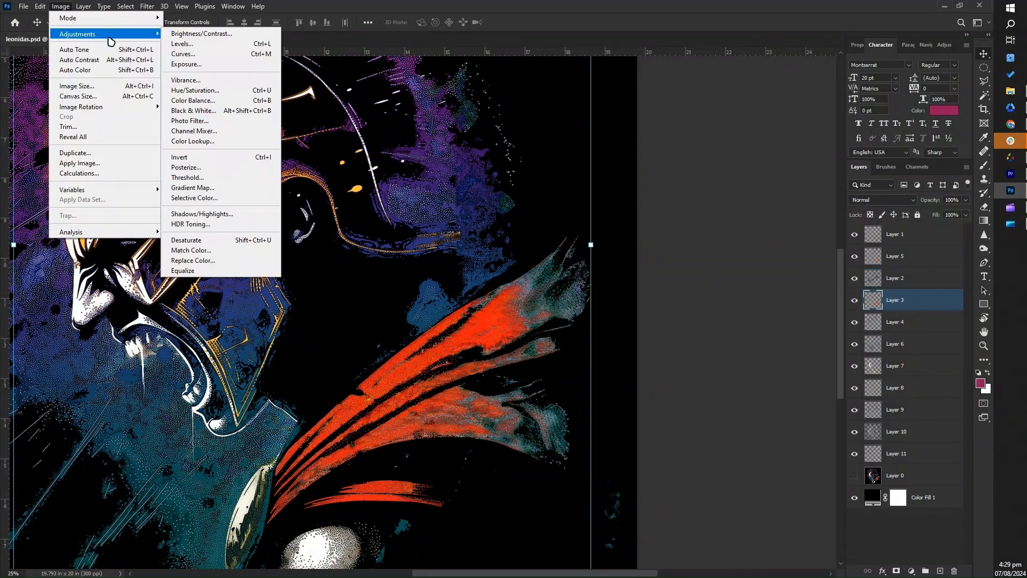
click(195, 90)
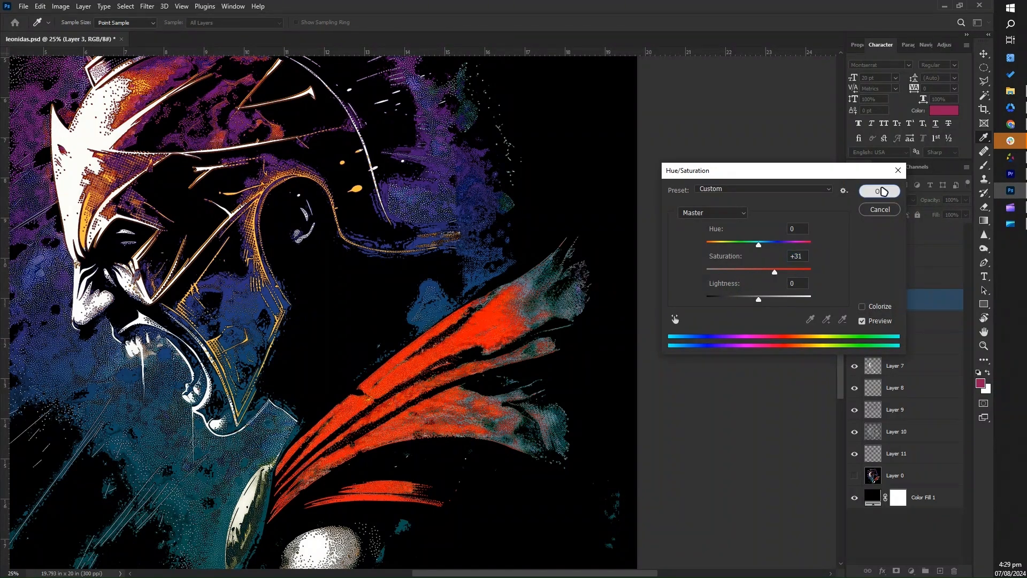
click(879, 190)
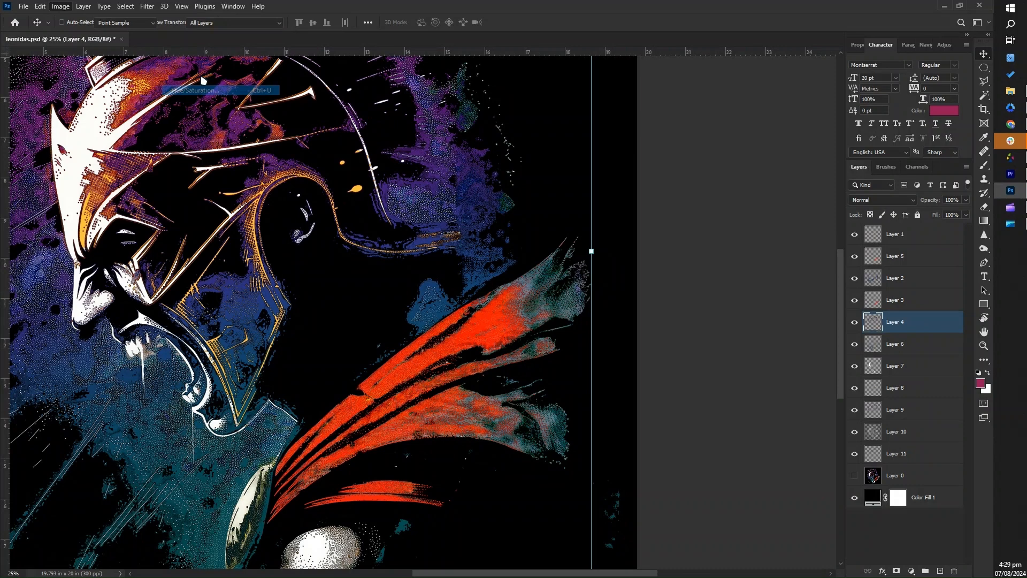
click(195, 90)
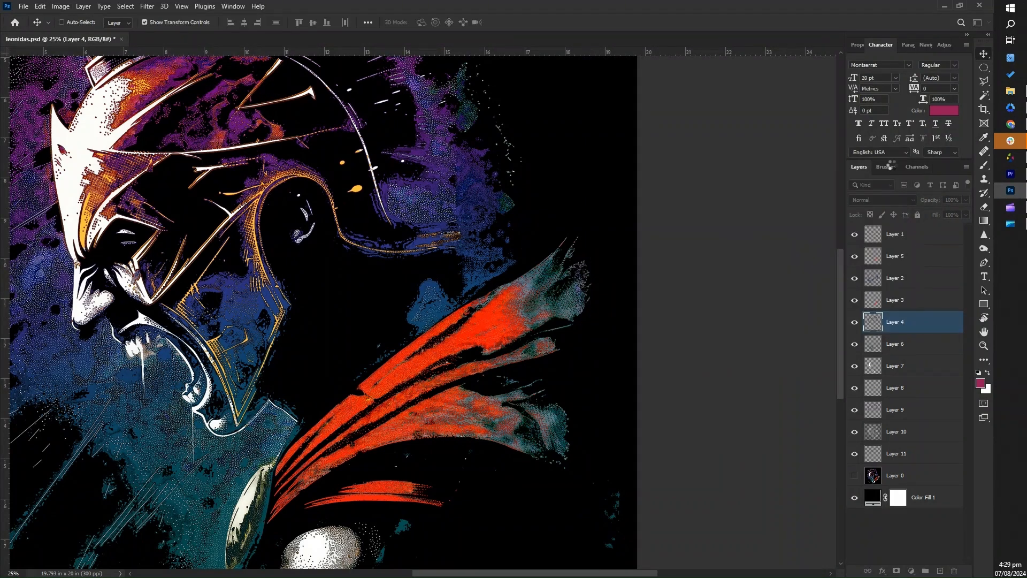
Step: Boost Layer 6's saturation and darken the midtones of Layers 7 and 8 with Levels
click(60, 6)
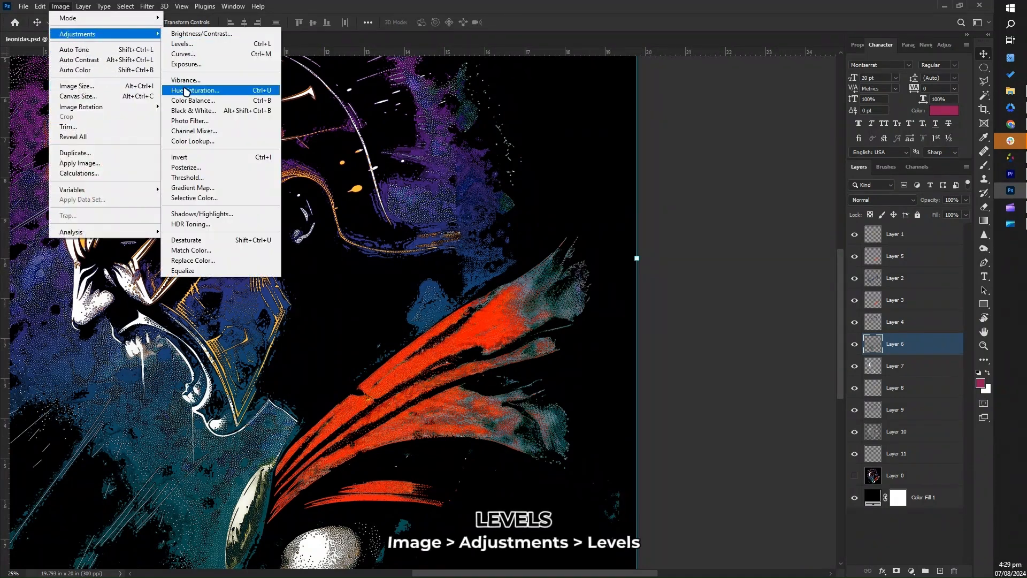
click(194, 90)
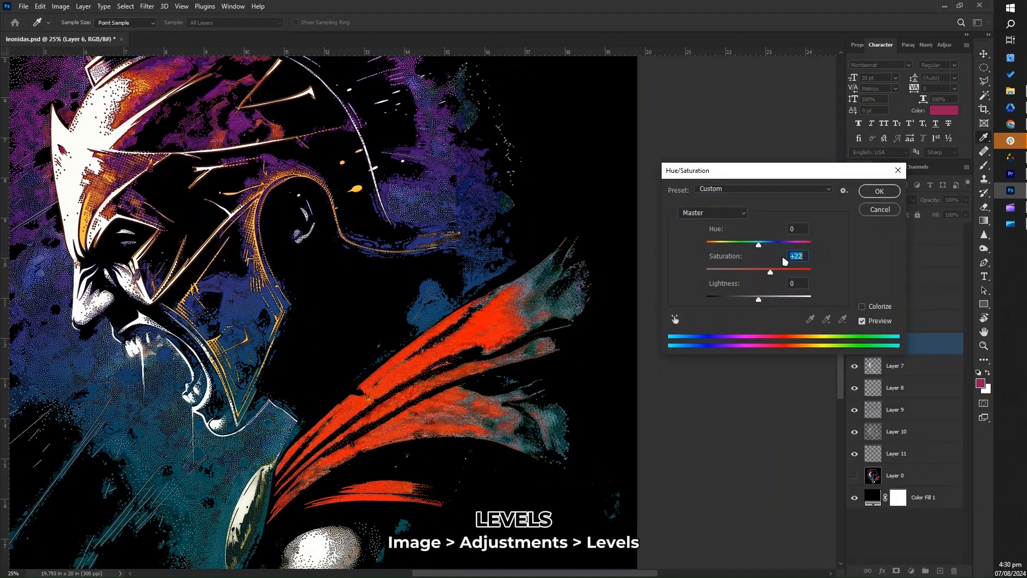
click(59, 6)
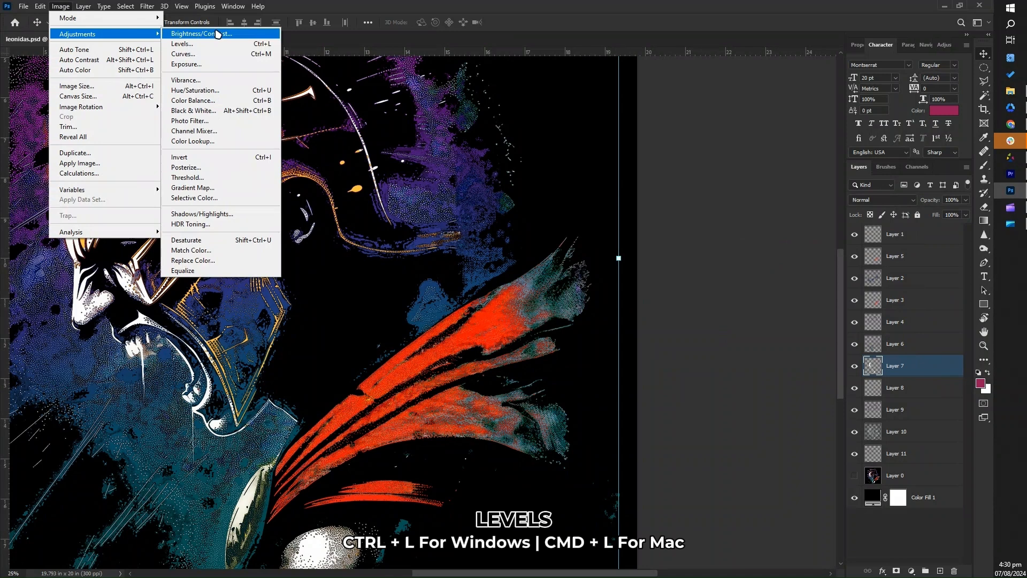
click(181, 43)
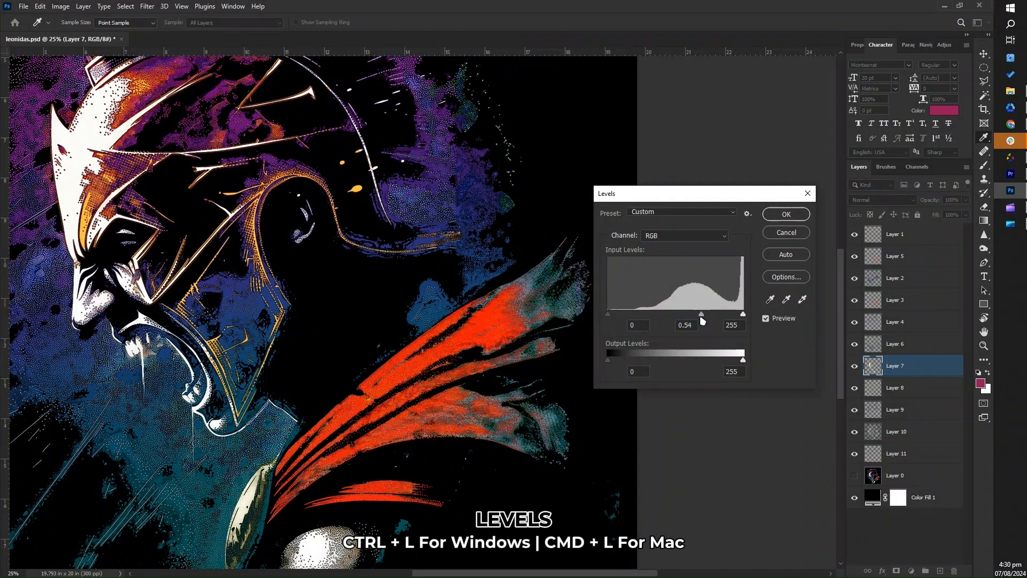
click(60, 6)
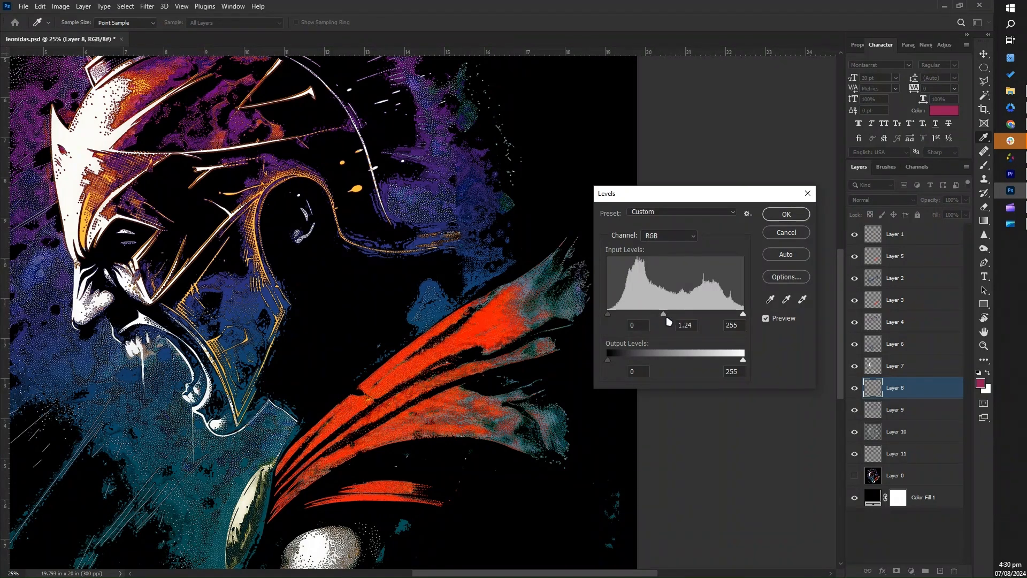
click(60, 6)
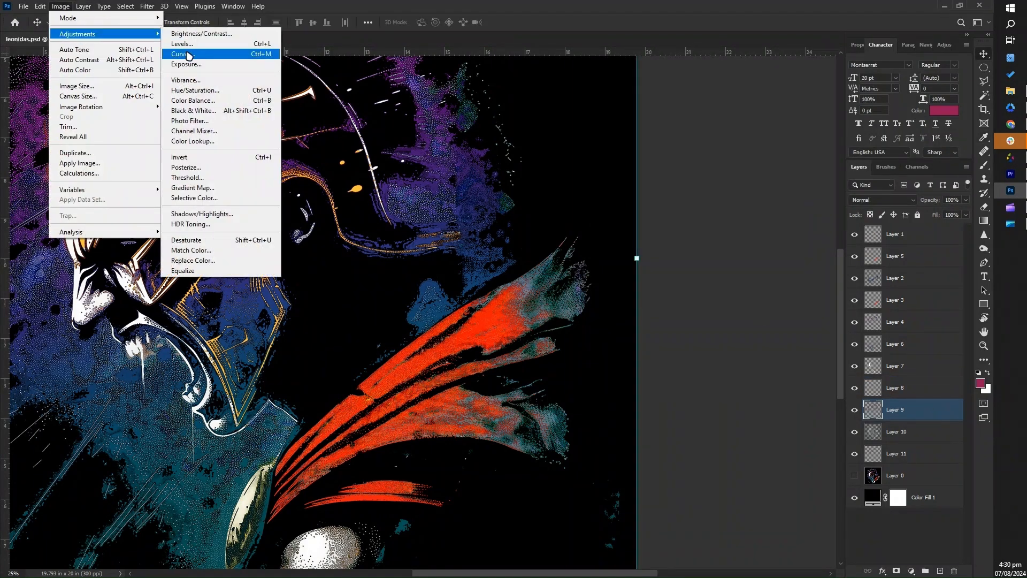
Step: Tune Layers 9–11: saturate Layer 10 and slightly desaturate Layer 11
click(195, 90)
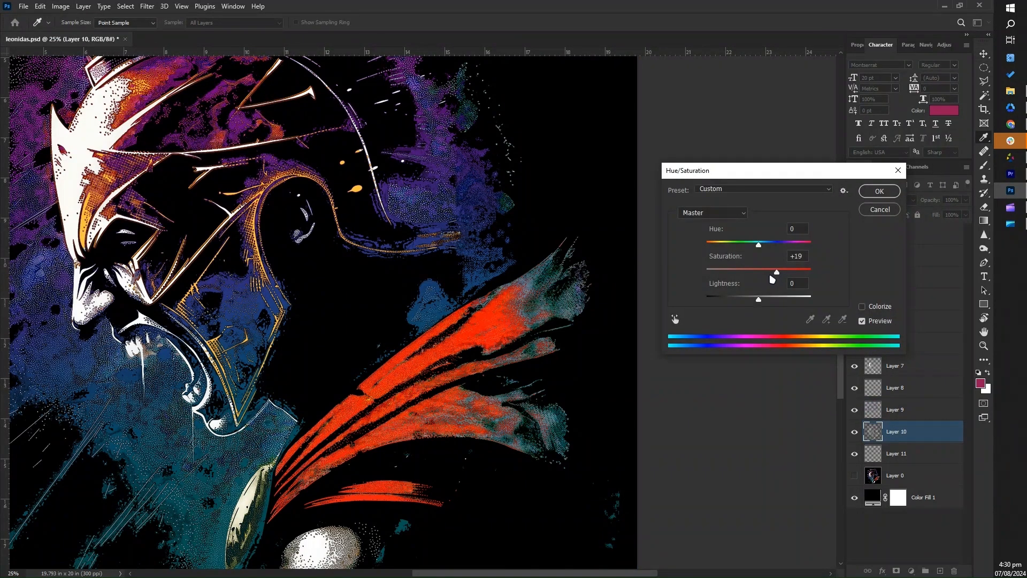
click(878, 191)
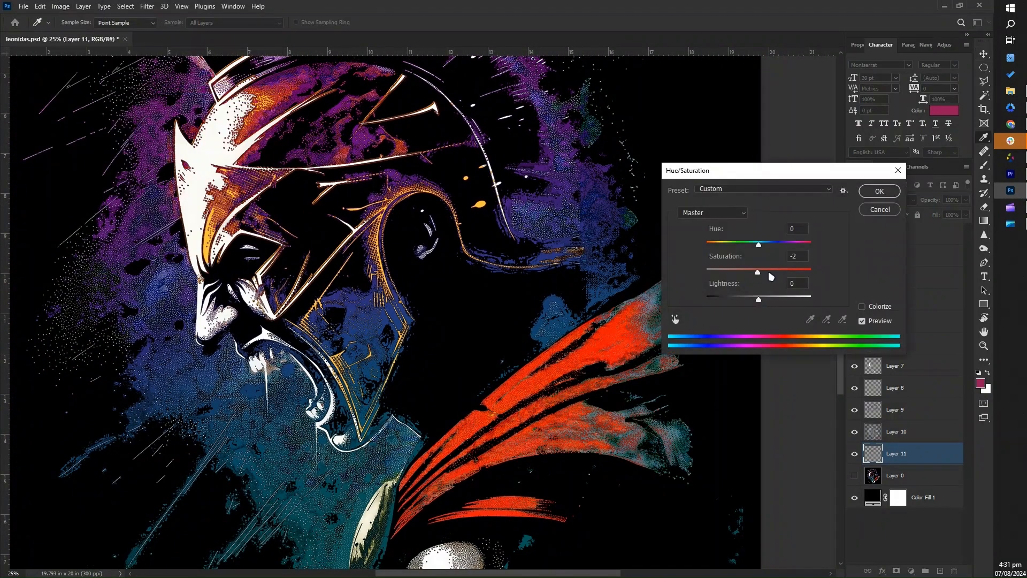
click(879, 191)
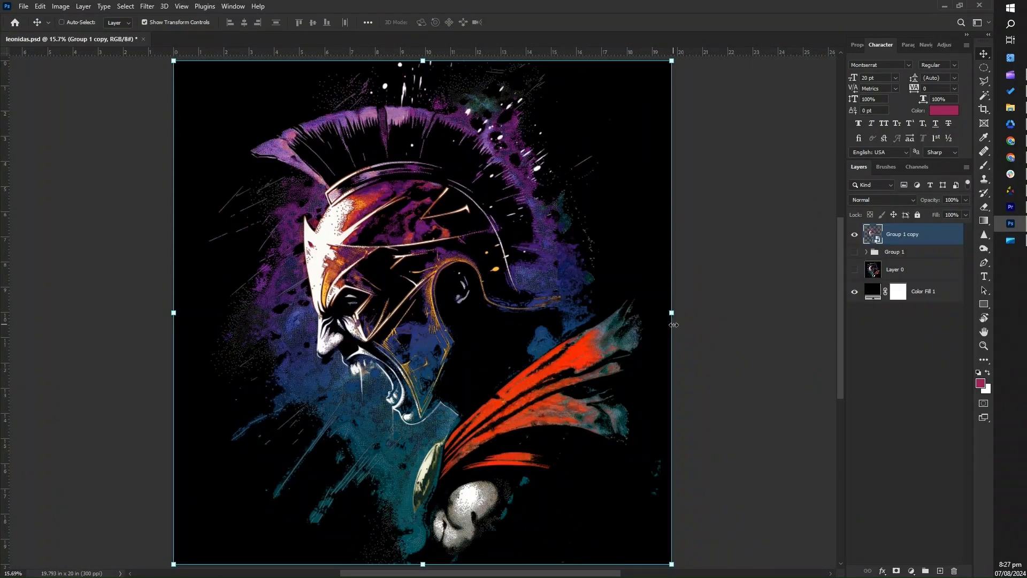
mouse_move(593, 271)
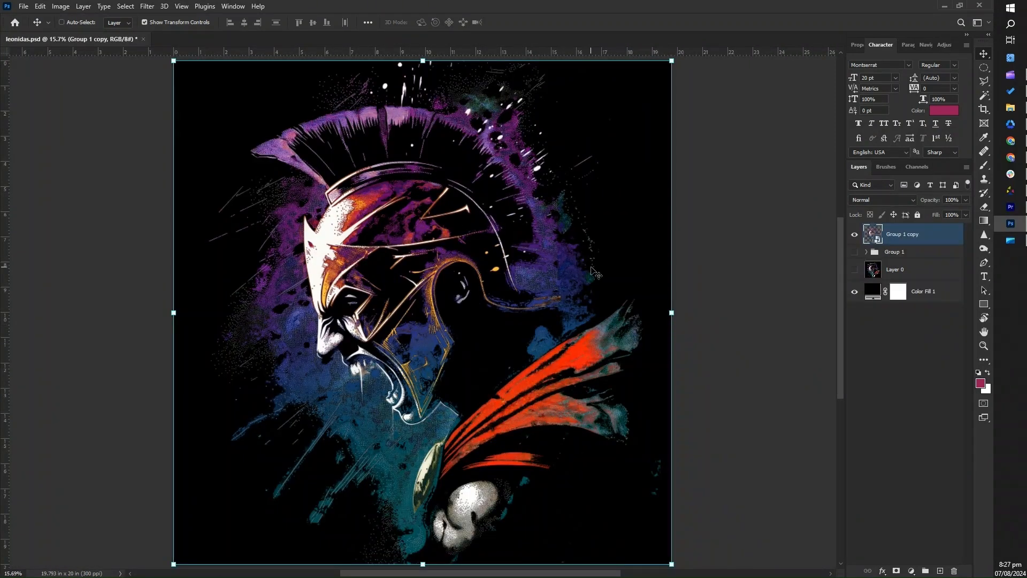
mouse_move(599, 265)
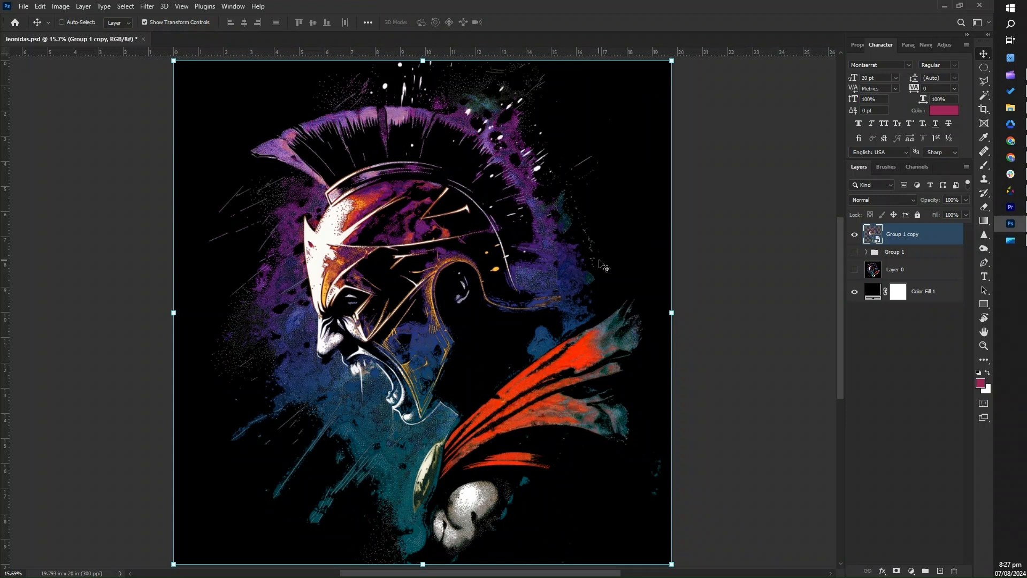
click(147, 6)
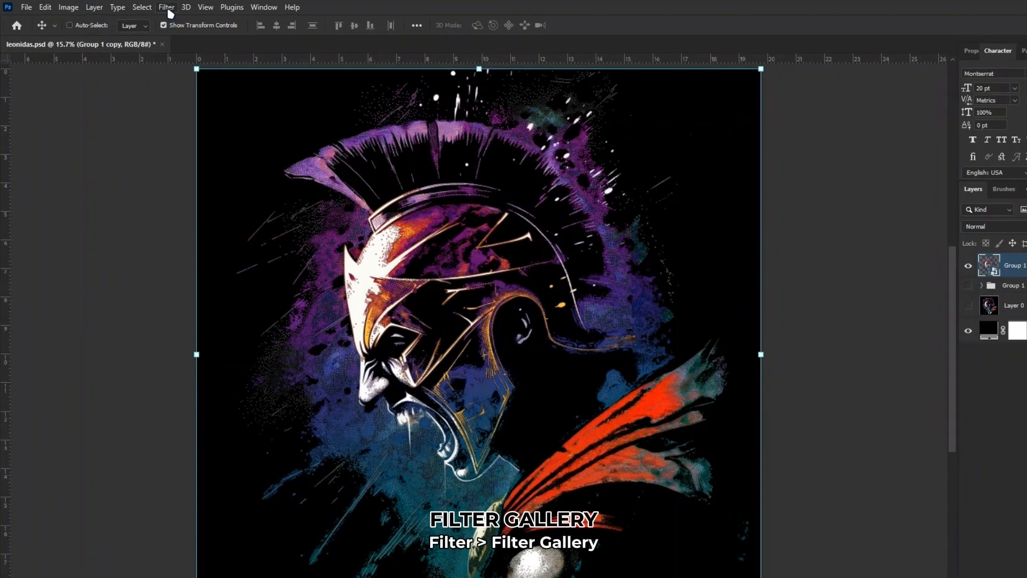
click(166, 8)
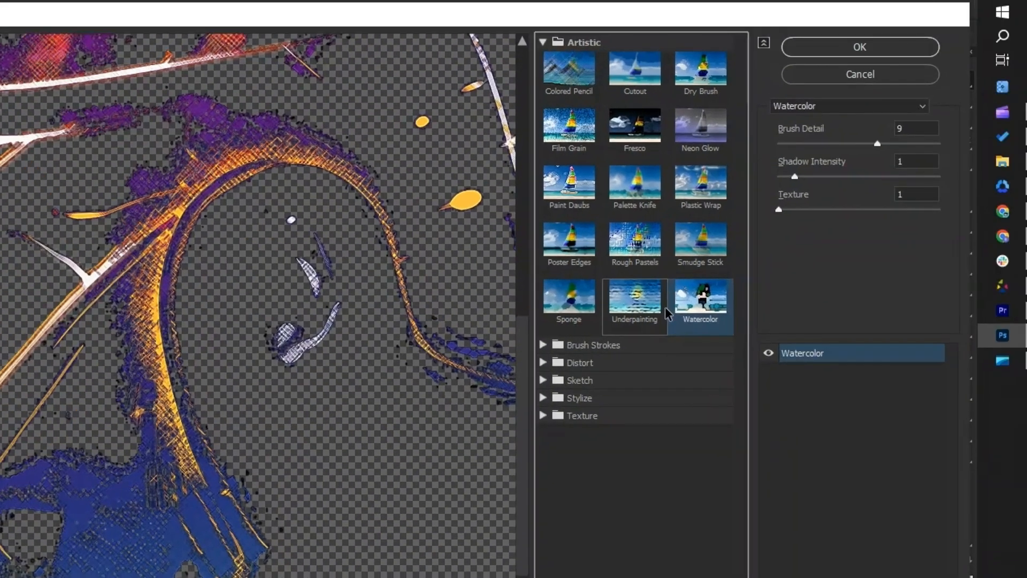
mouse_move(662, 293)
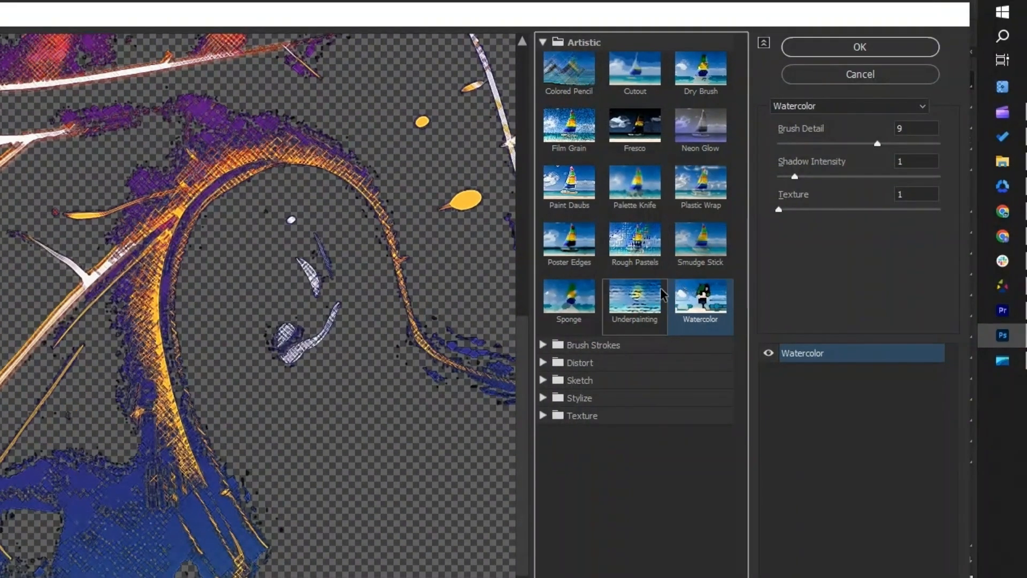
click(700, 245)
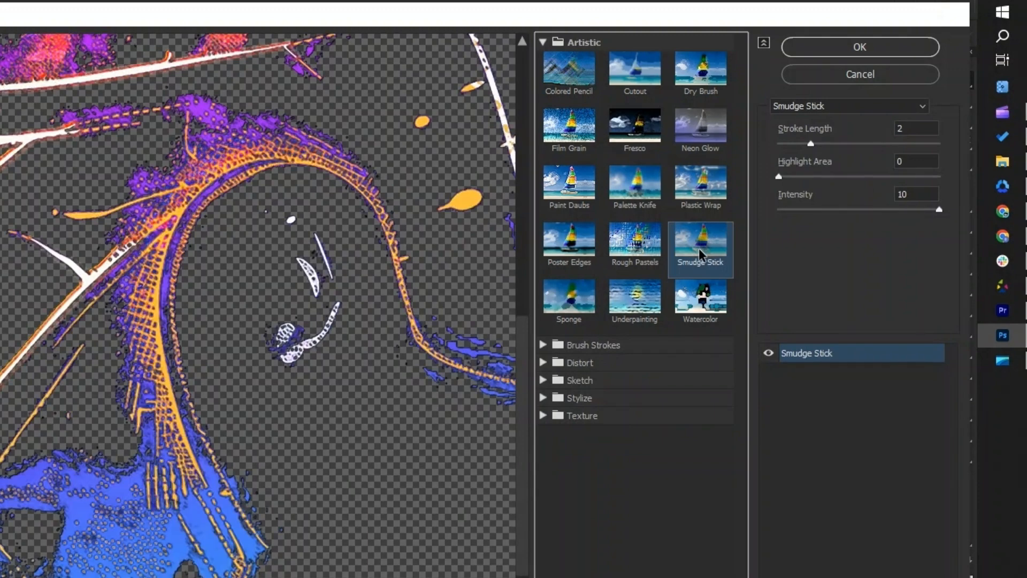
click(700, 129)
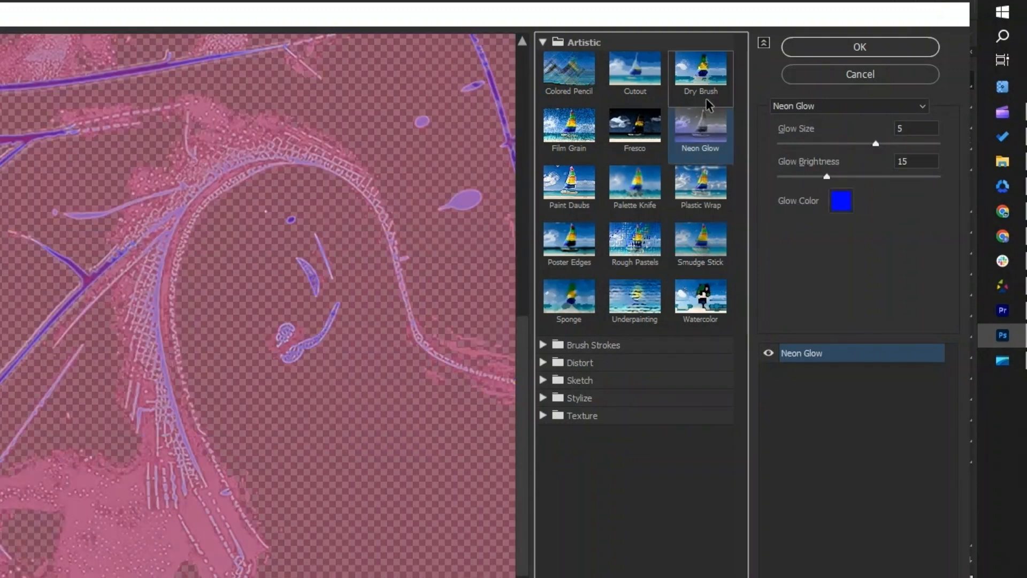
click(700, 70)
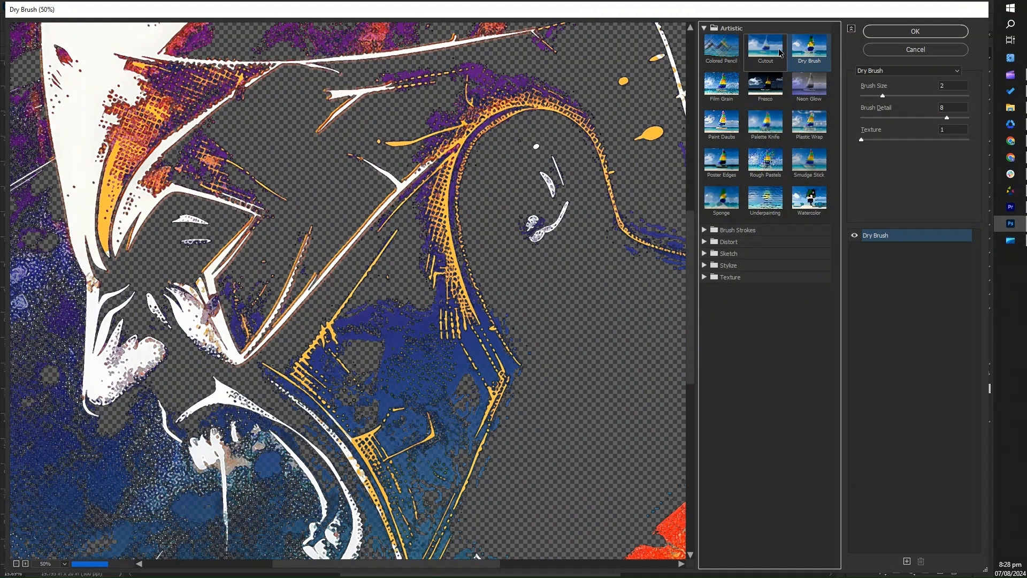
click(764, 51)
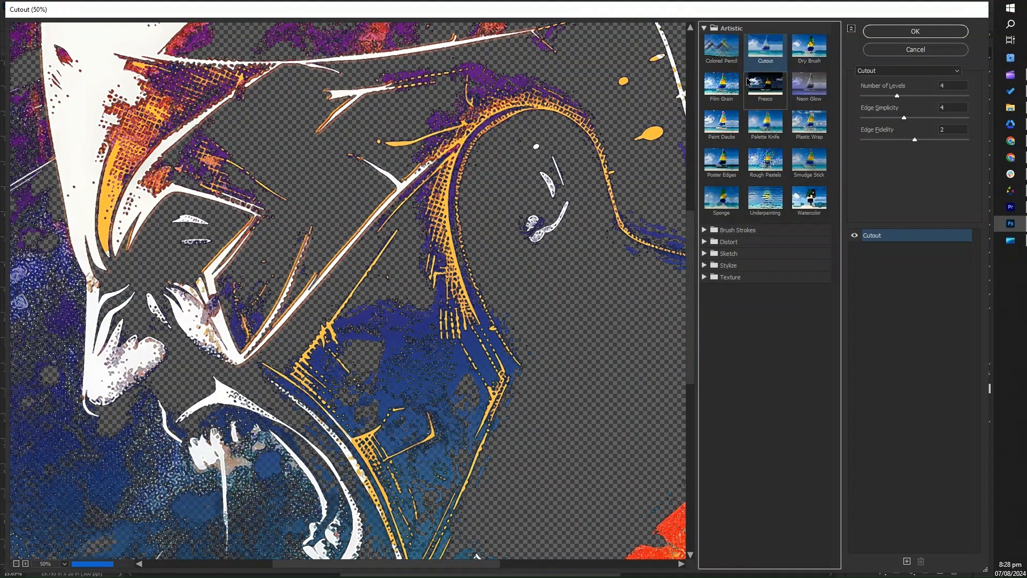
click(721, 125)
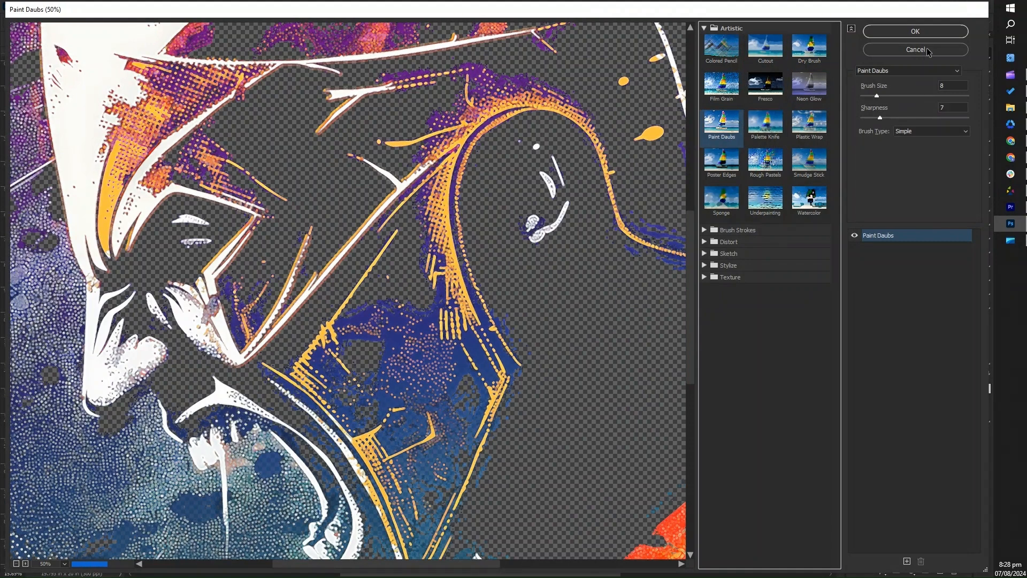
click(915, 31)
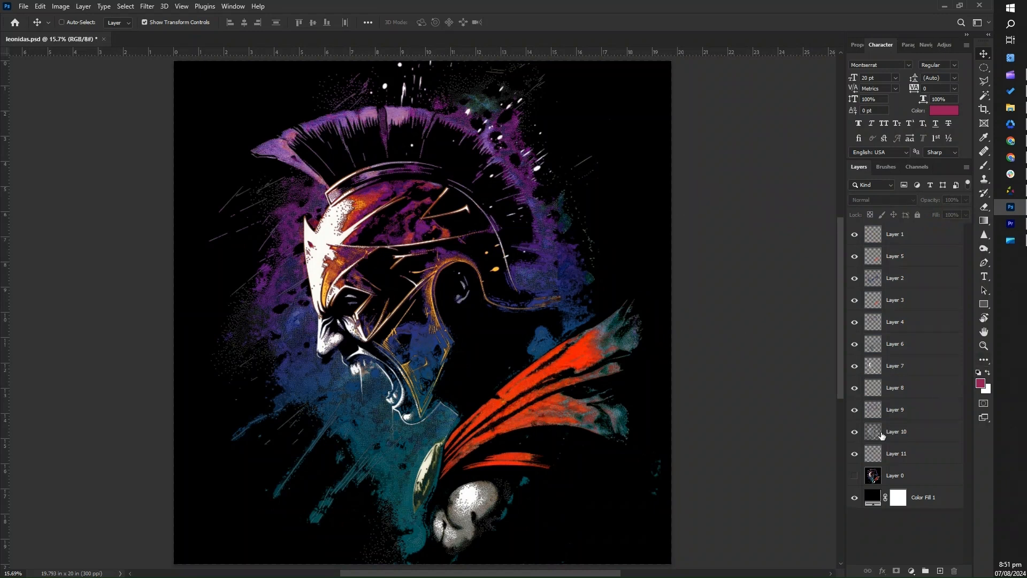
mouse_move(901, 450)
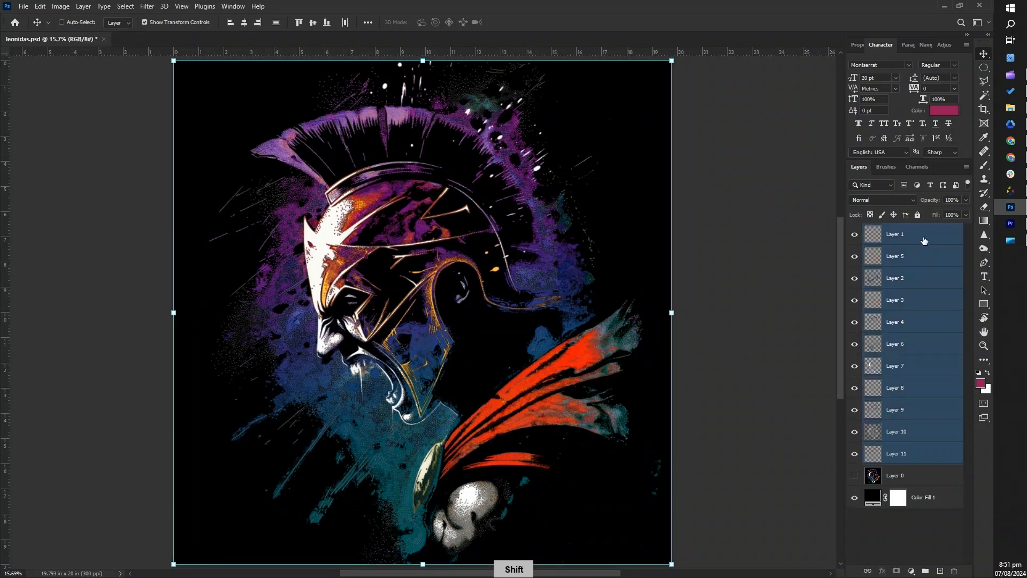
Step: Convert Layers 1–11 into one smart object and open its contents for editing
right_click(894, 234)
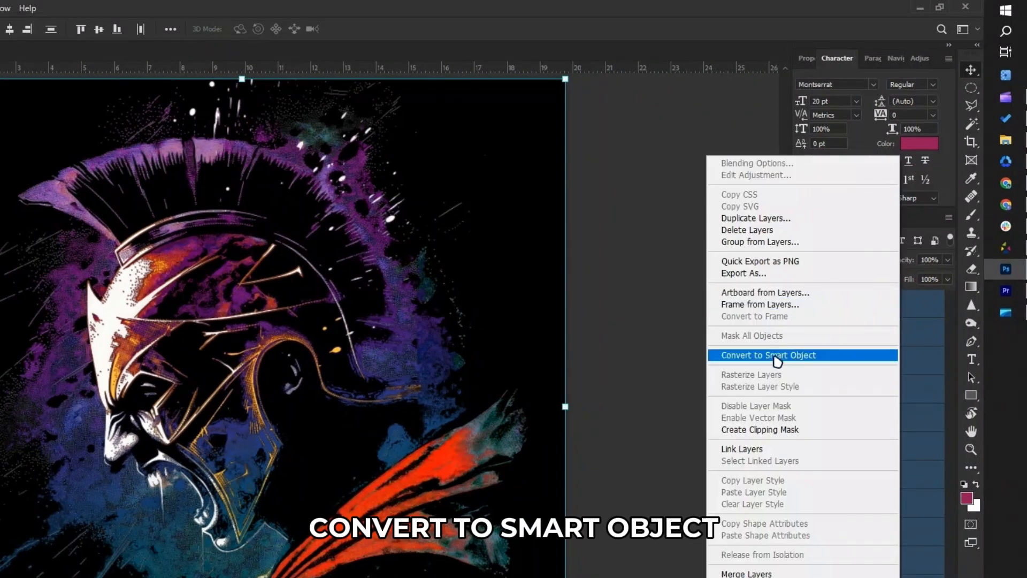
click(769, 355)
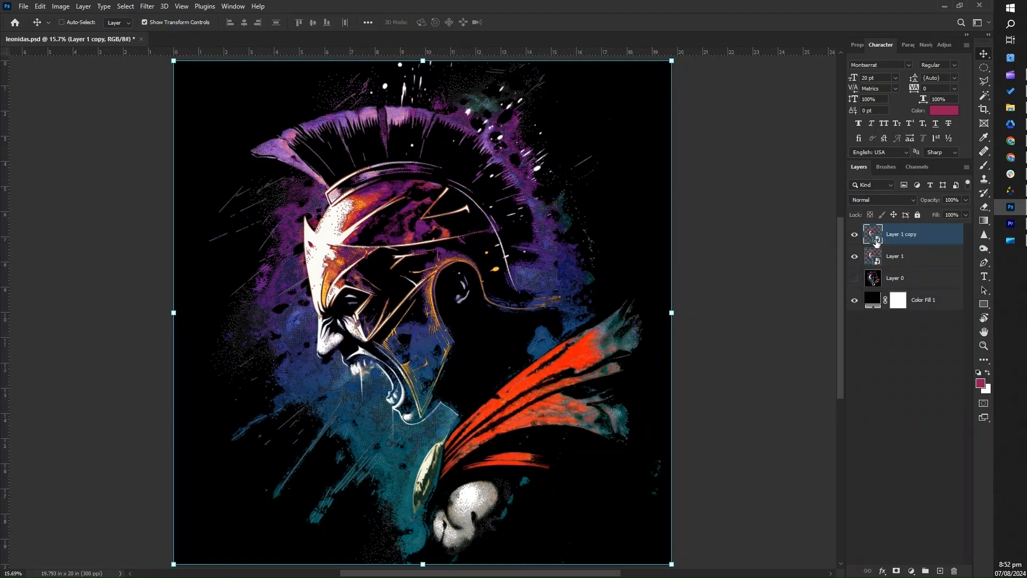
double_click(874, 234)
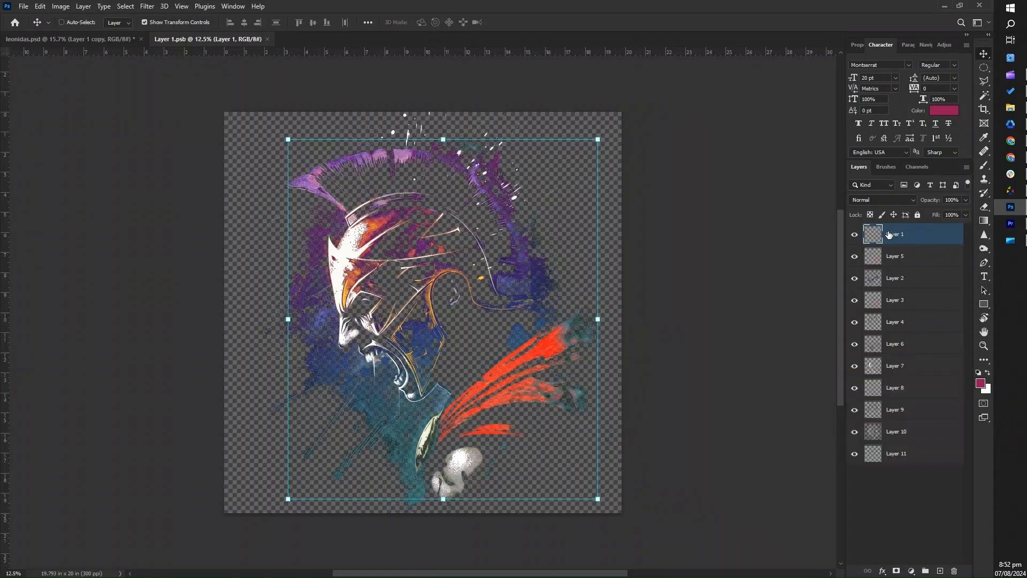
mouse_move(894, 234)
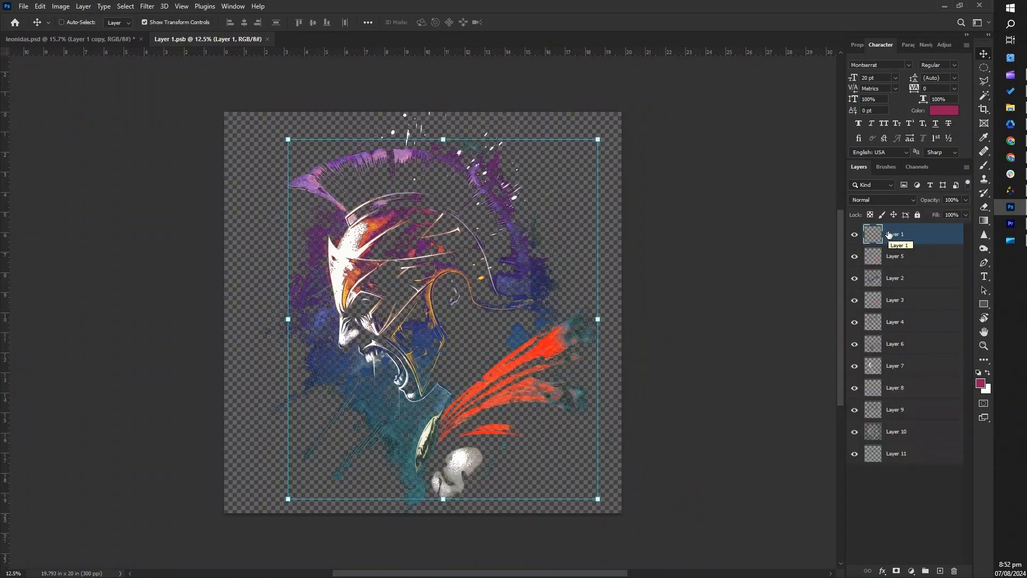
mouse_move(746, 247)
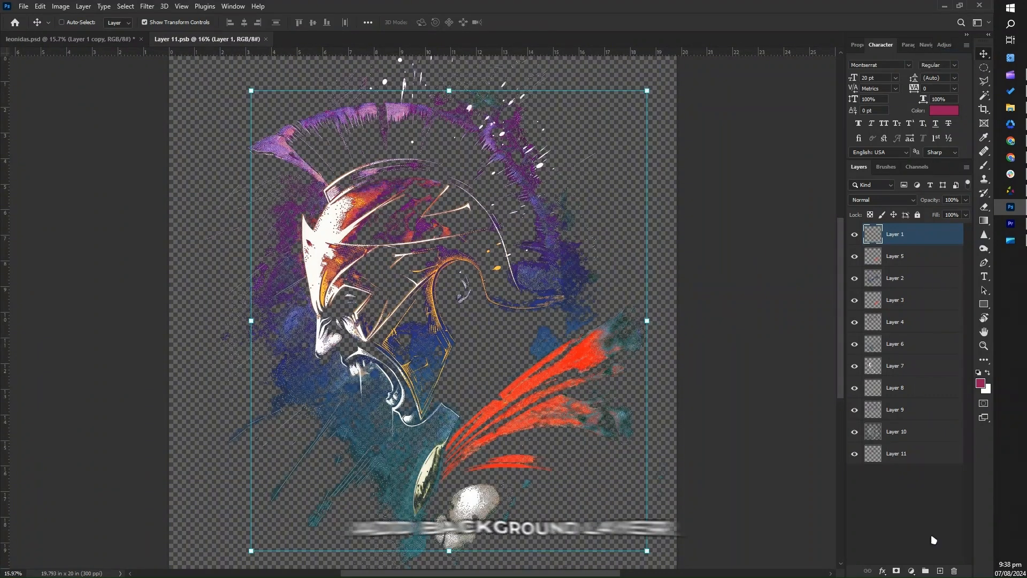
Step: Add a black Solid Color fill, merge to one grayscale layer and strengthen contrast with Levels
click(913, 570)
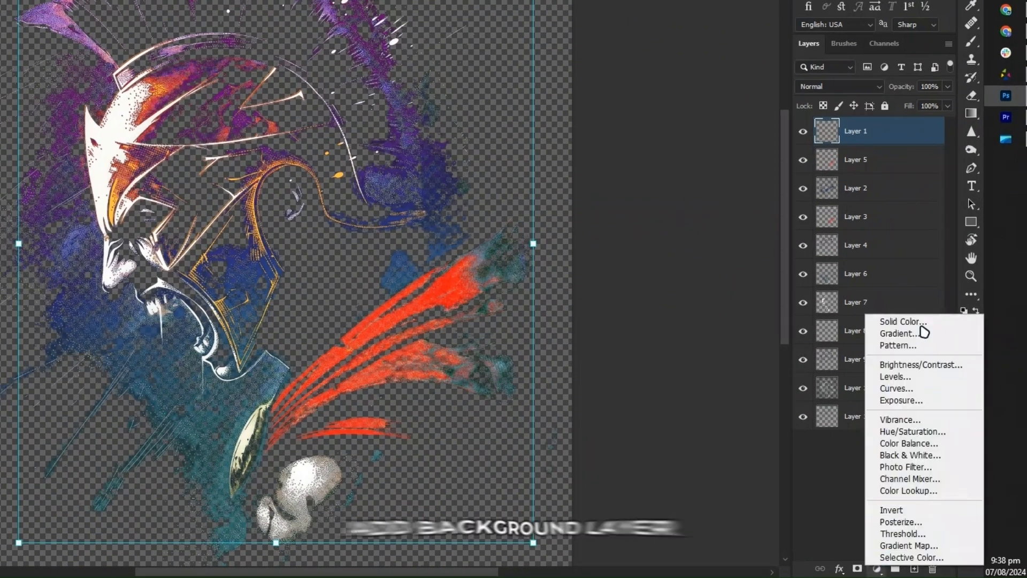
click(902, 321)
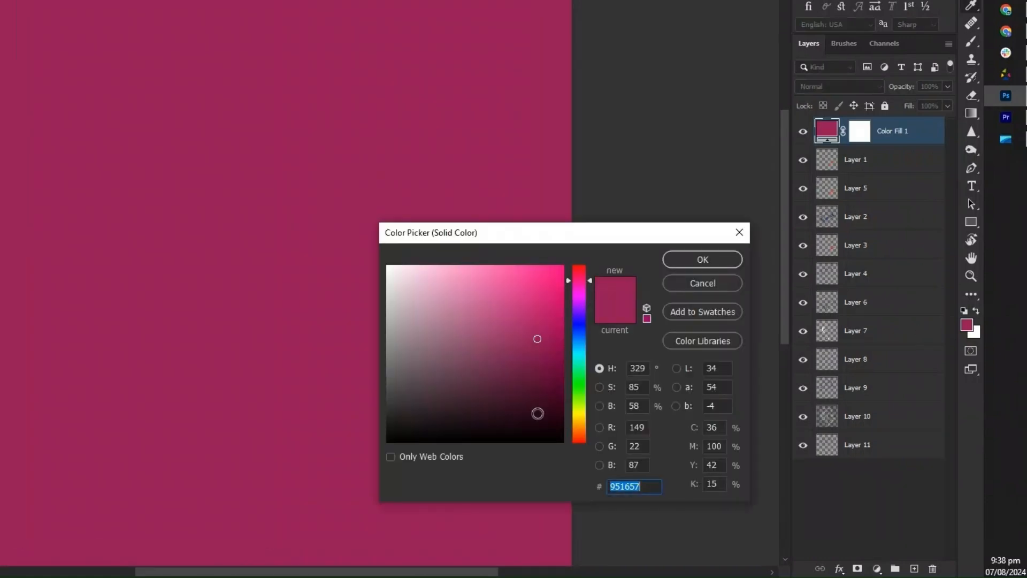
click(77, 8)
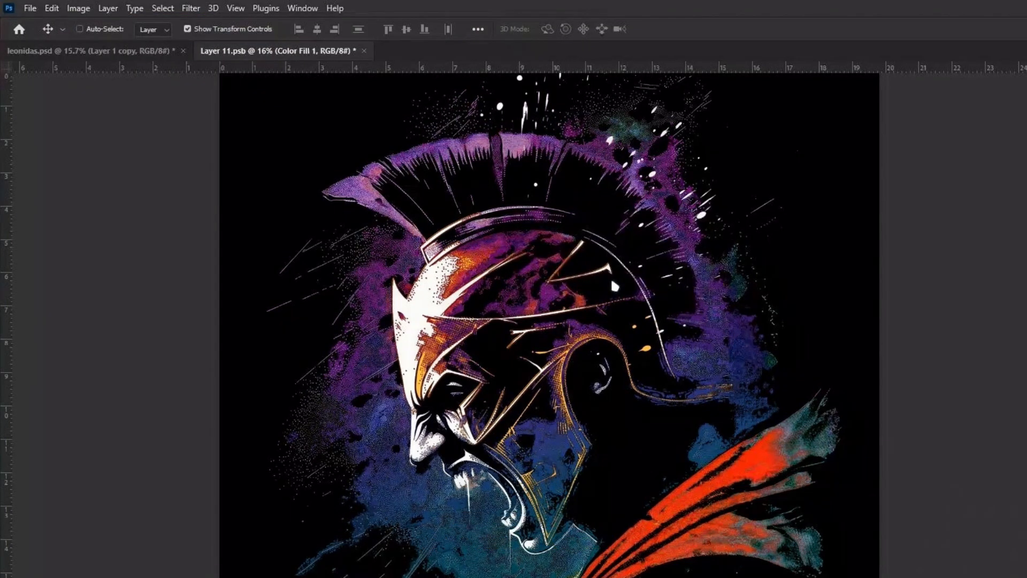
key(ctrl+l)
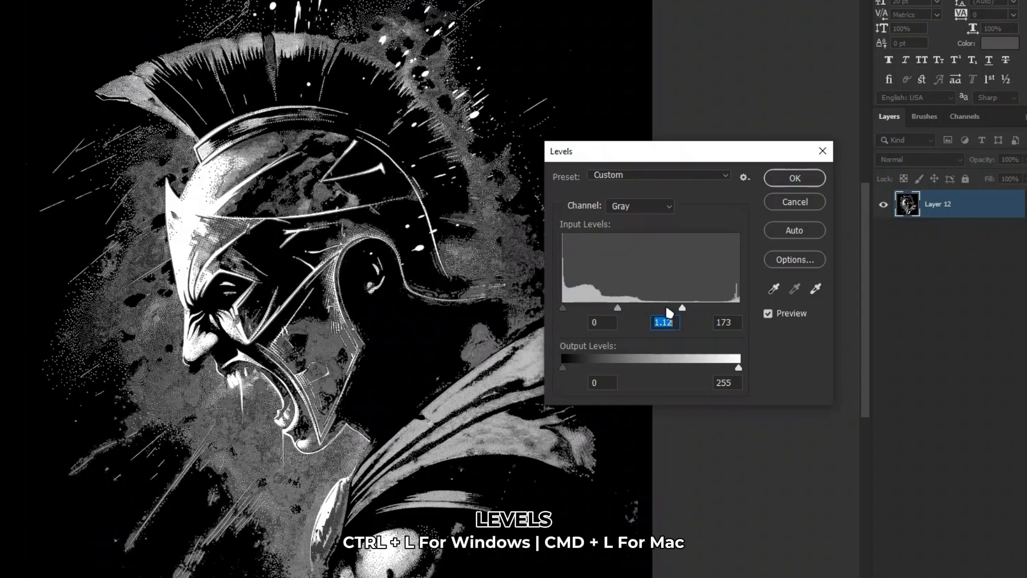
click(793, 177)
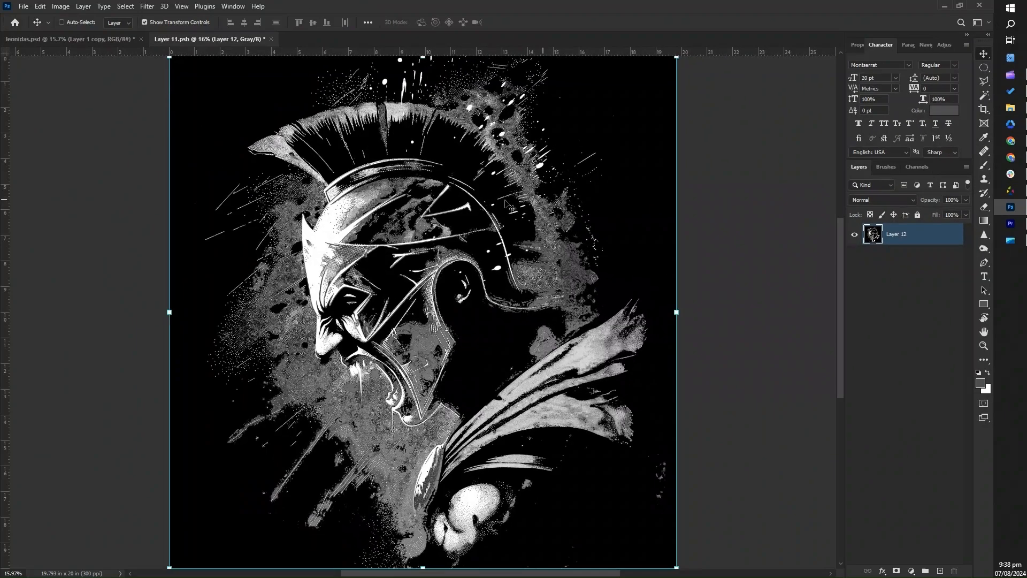
Step: Convert to a flattened 300 ppi bitmap with a 42 lines/inch, 45°, round halftone screen
click(77, 6)
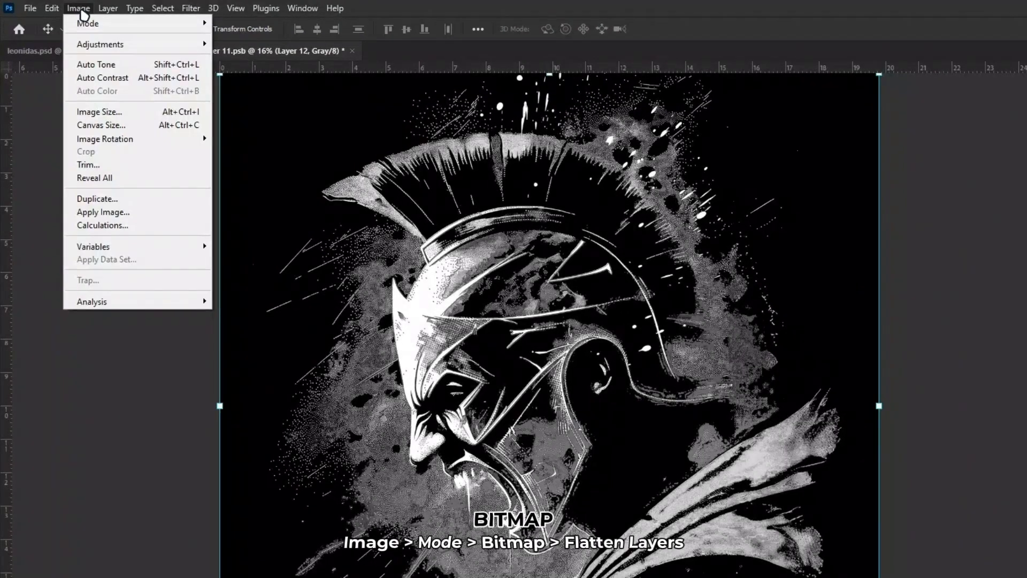
click(87, 23)
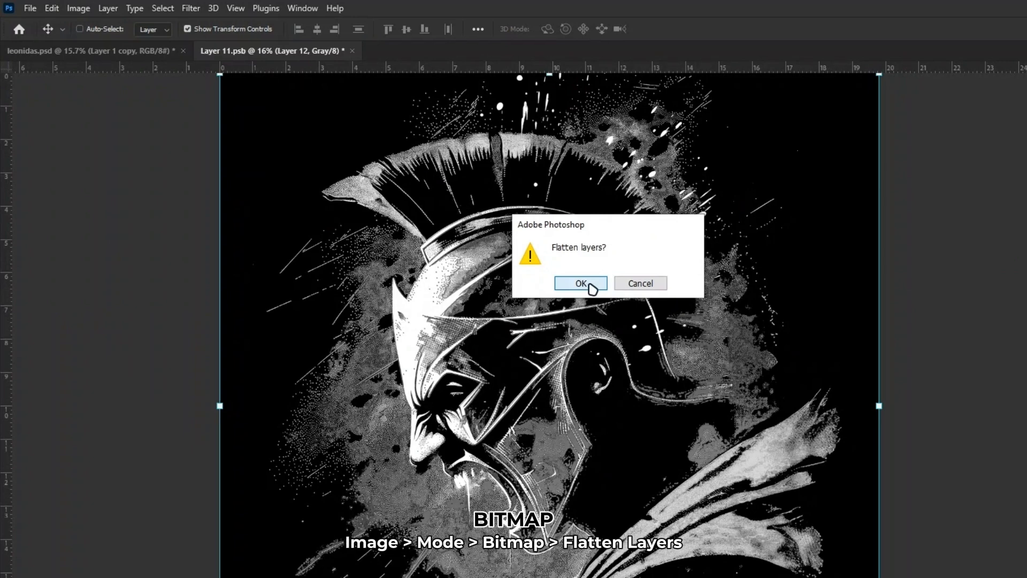
click(579, 282)
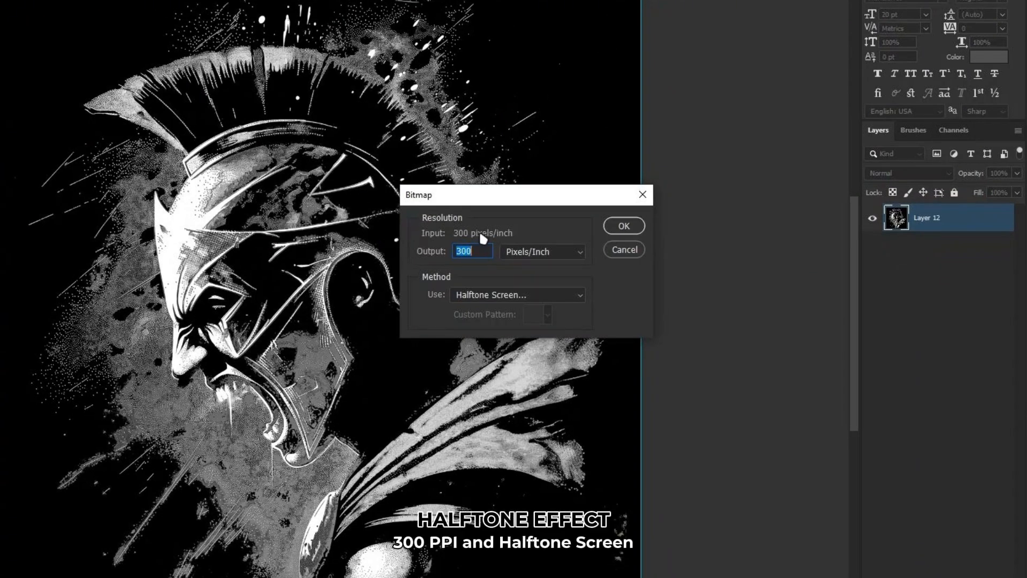
mouse_move(622, 225)
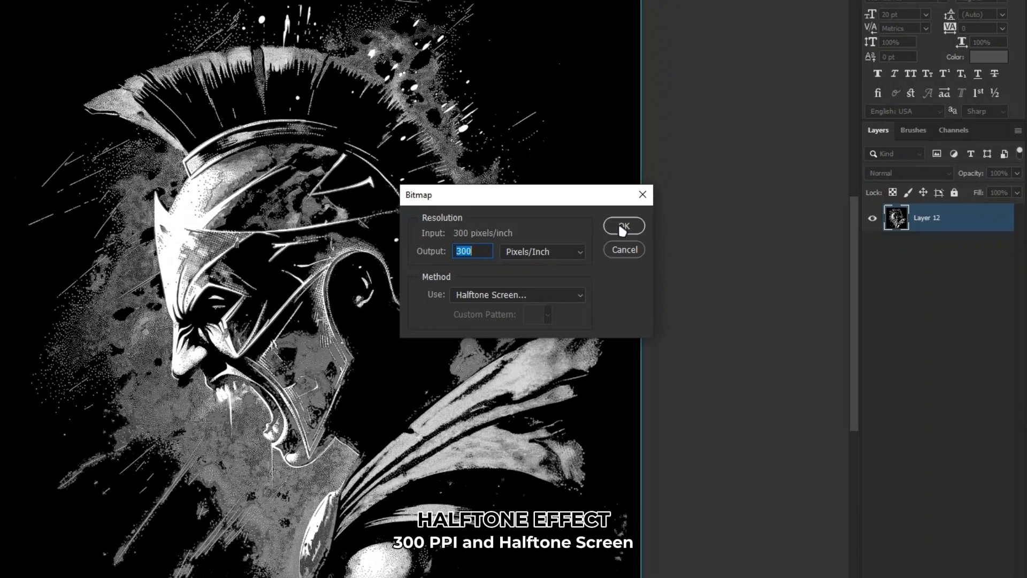
click(623, 226)
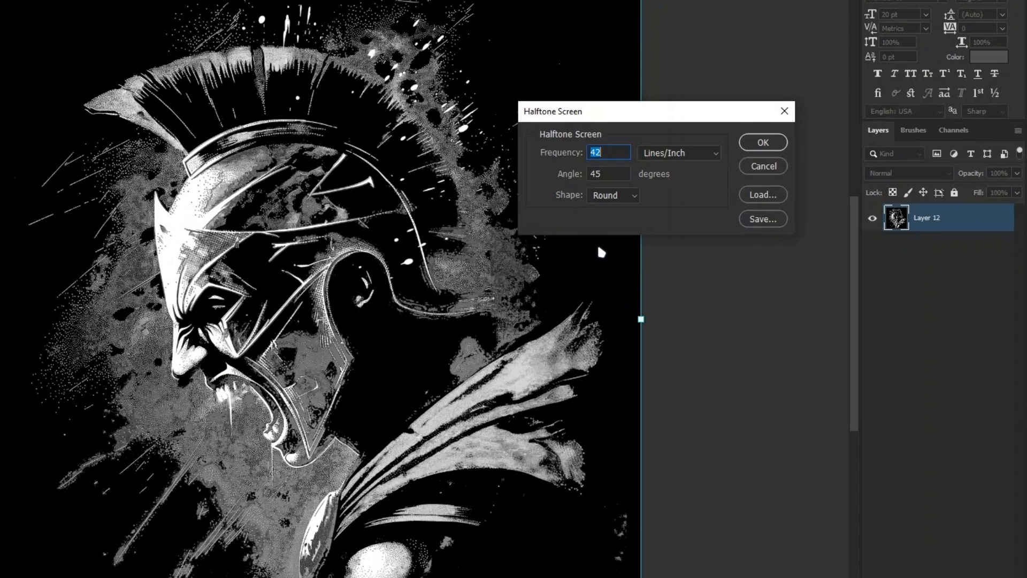
mouse_move(629, 209)
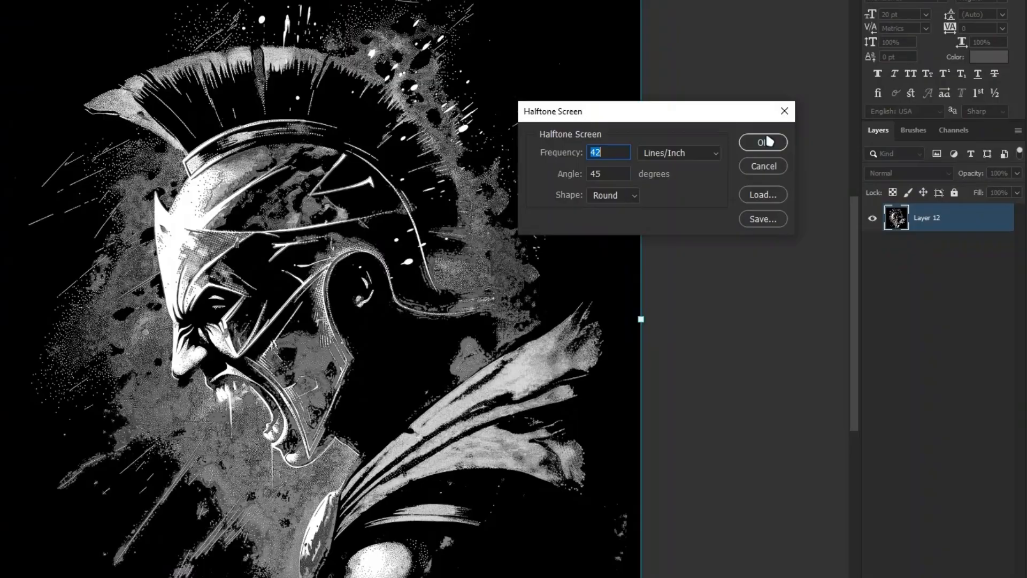
click(761, 141)
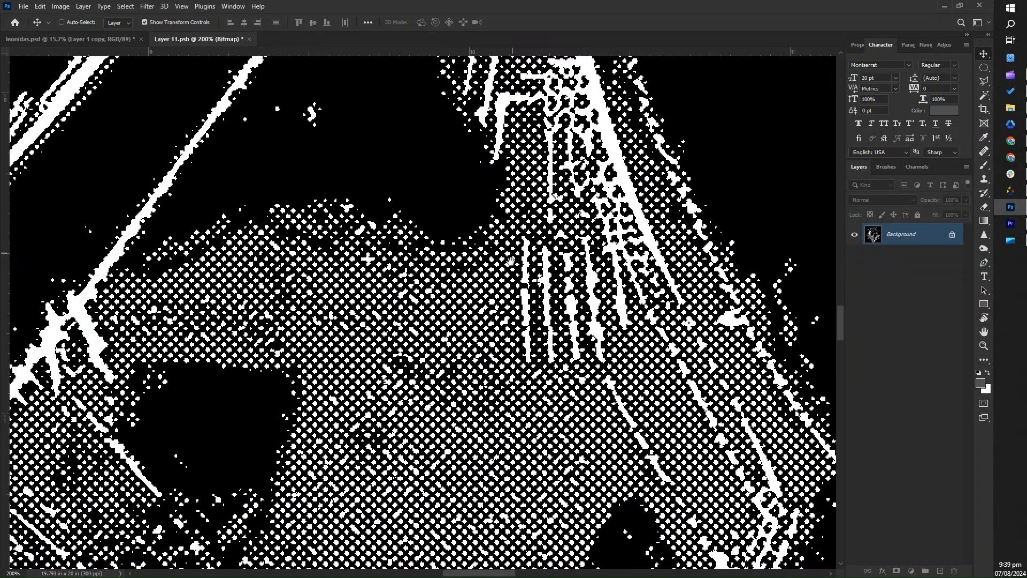
Step: Save the halftone bitmap back into the smart object in leonidas.psd
click(23, 6)
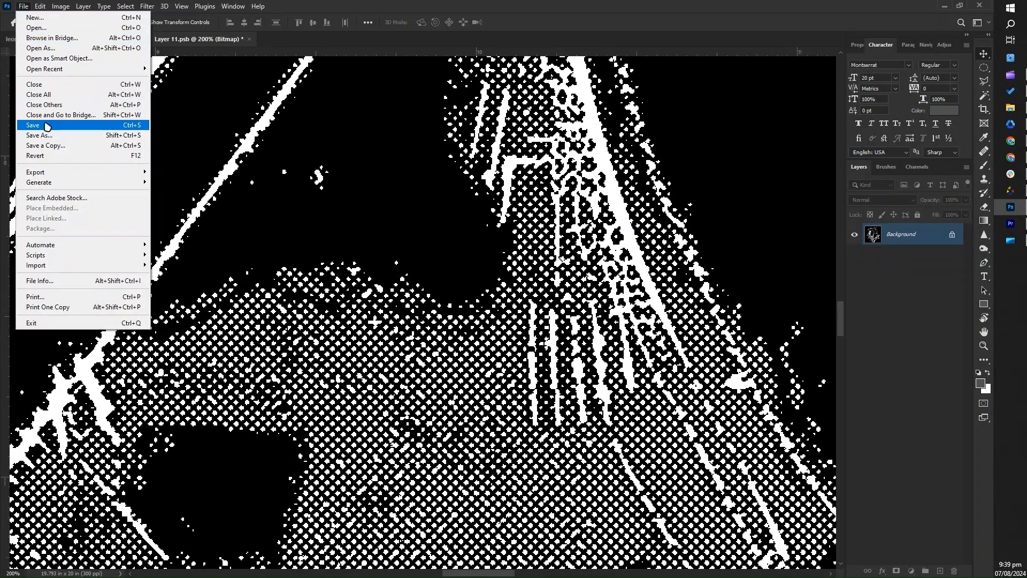
click(40, 7)
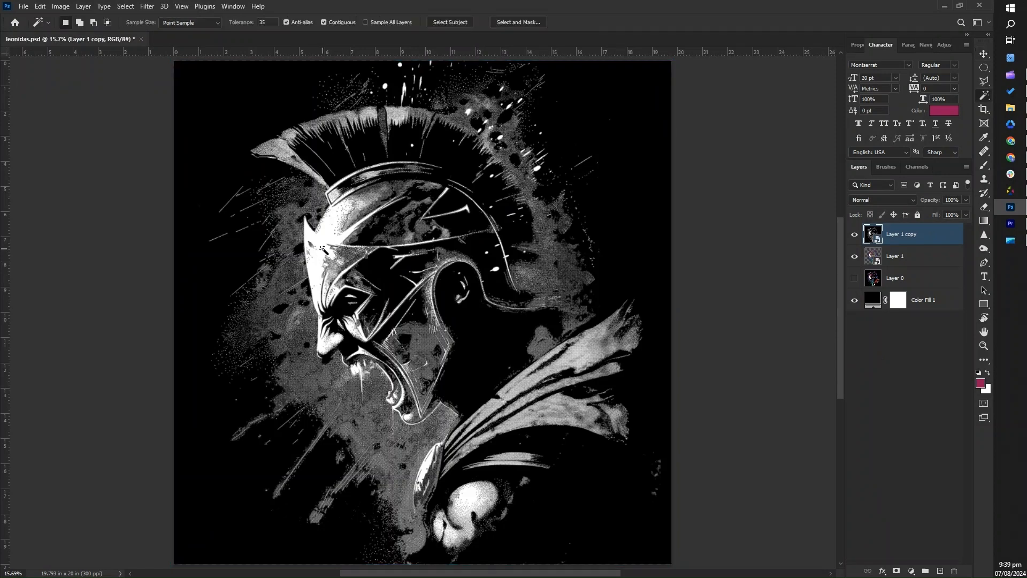
Step: Magic-Wand select the halftone copy's dots and add them as a layer mask on Layer 1
key(w)
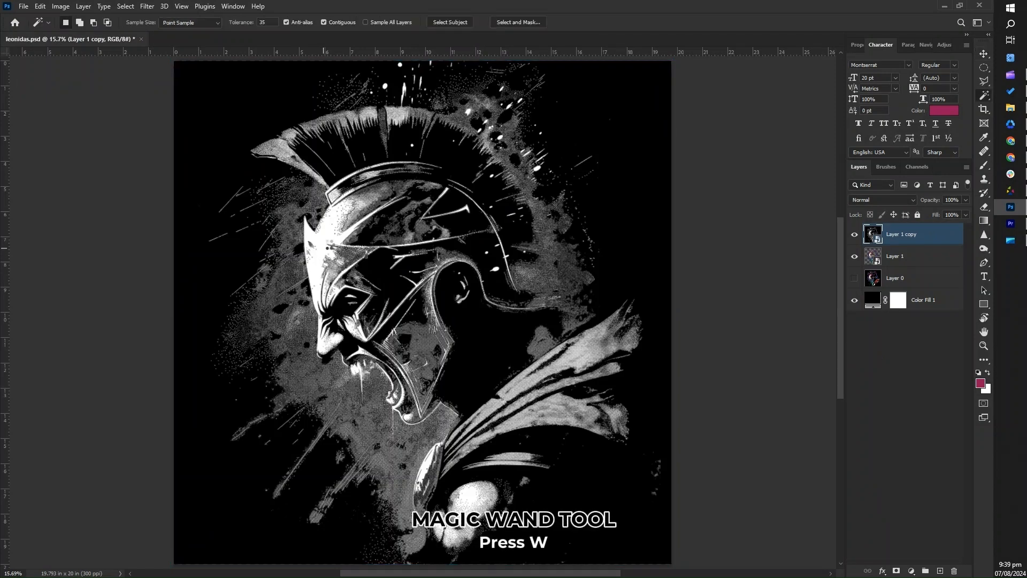
click(308, 243)
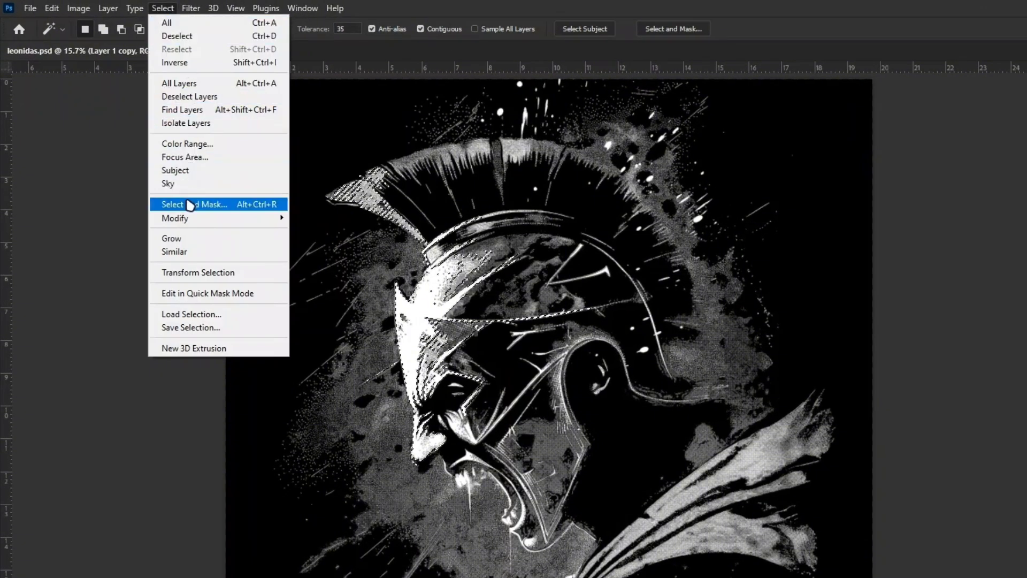
click(193, 203)
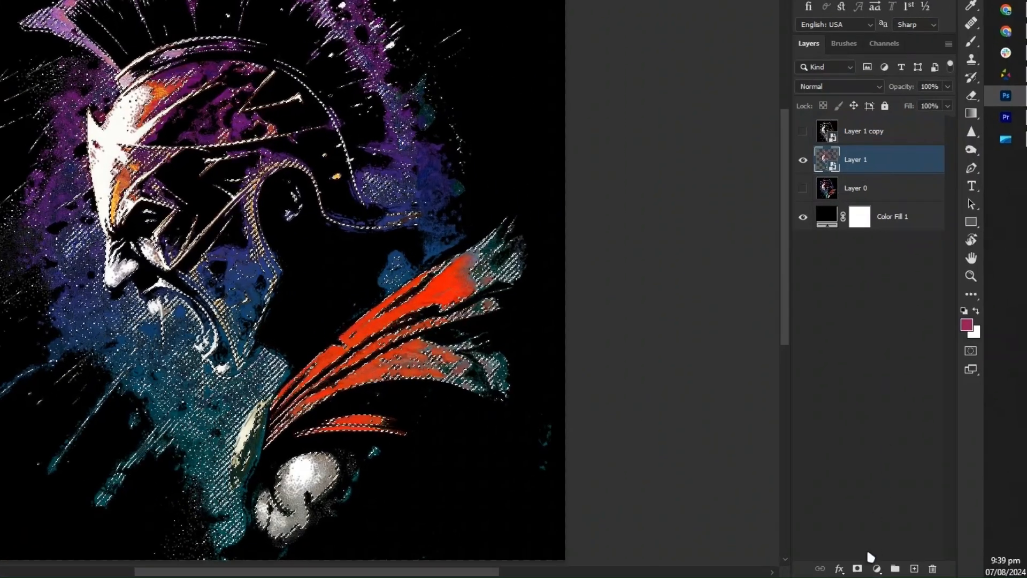
click(910, 569)
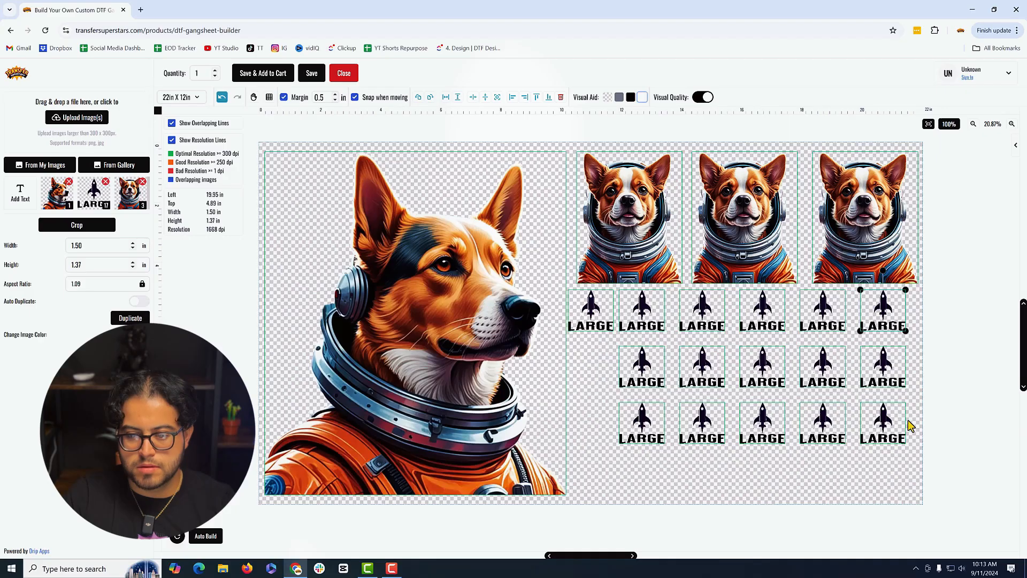
Step: Auto Build the uploaded designs onto a single 22in x 100in gang sheet and continue
click(205, 536)
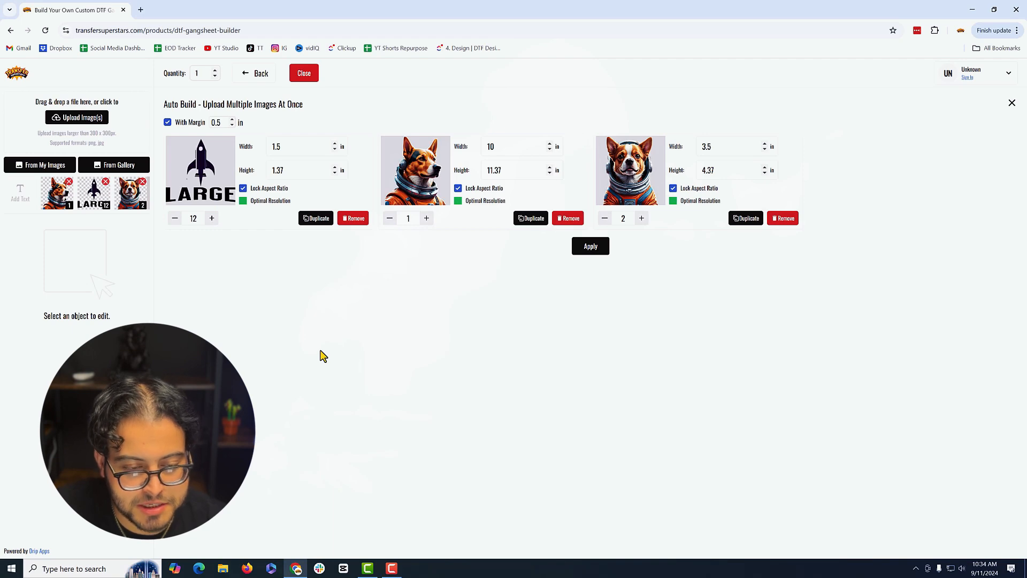
click(589, 246)
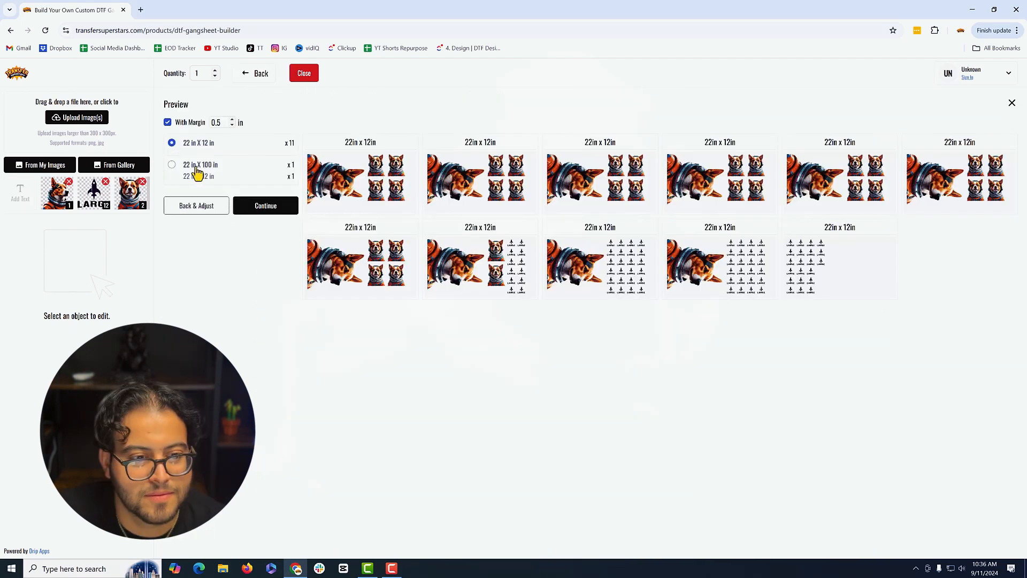
click(266, 205)
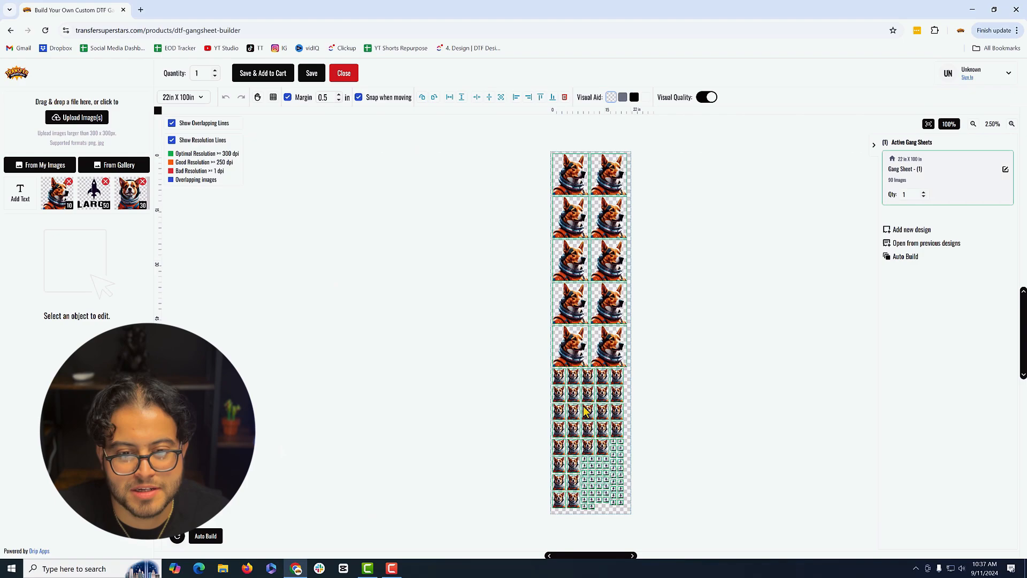